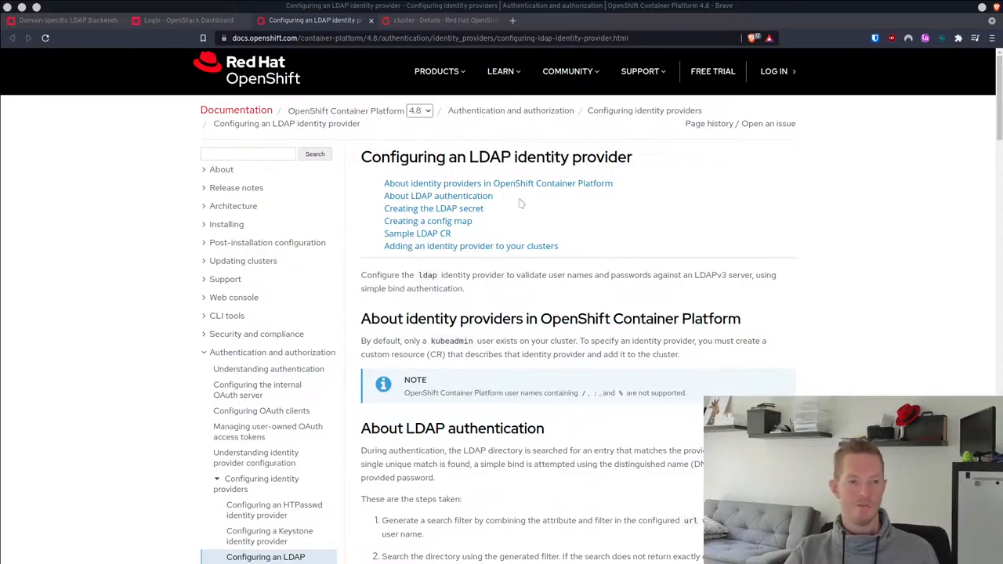
mouse_move(521, 182)
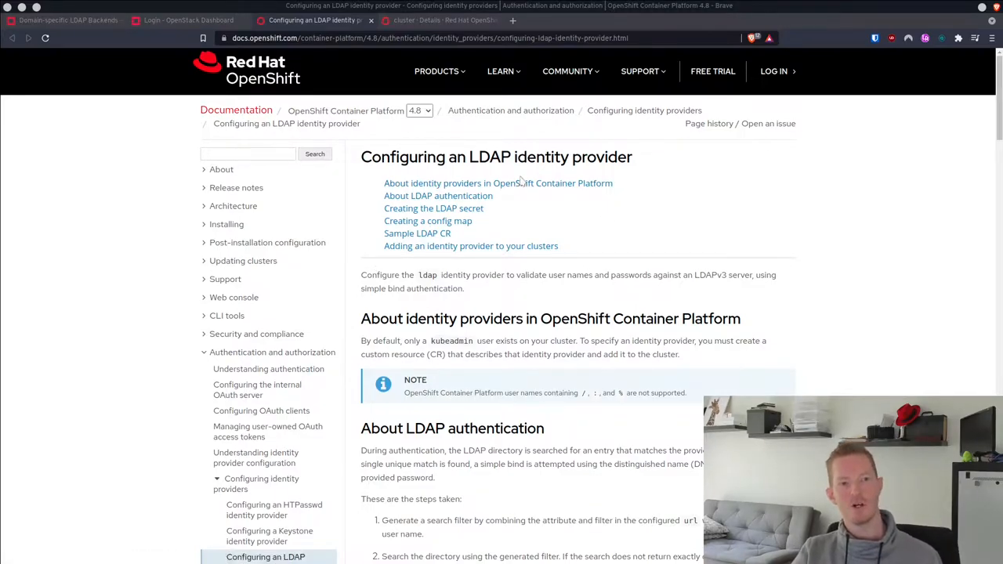
mouse_move(500, 237)
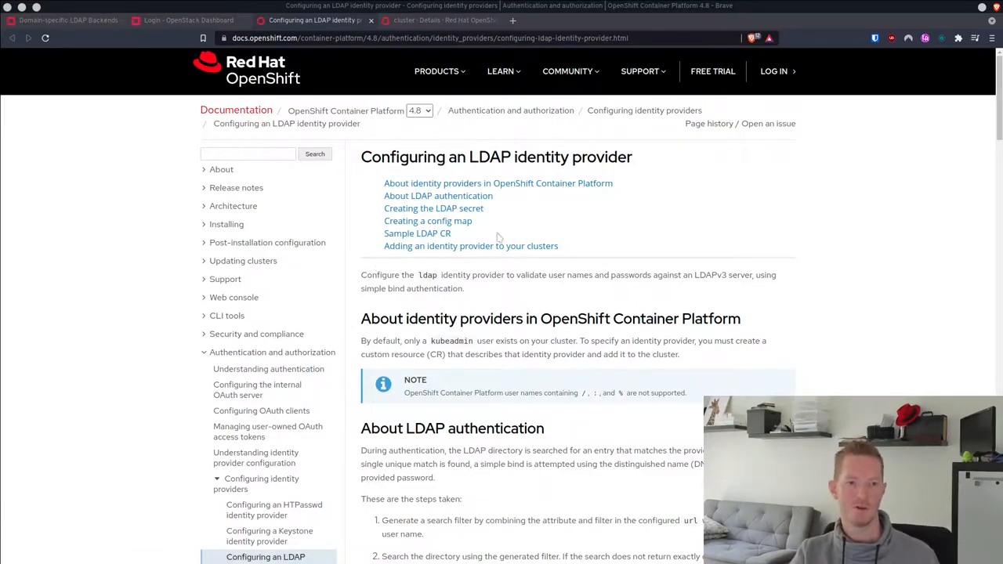
Scroll the LDAP identity provider docs down to the 'Creating the LDAP secret' heading.
scroll("down", 3)
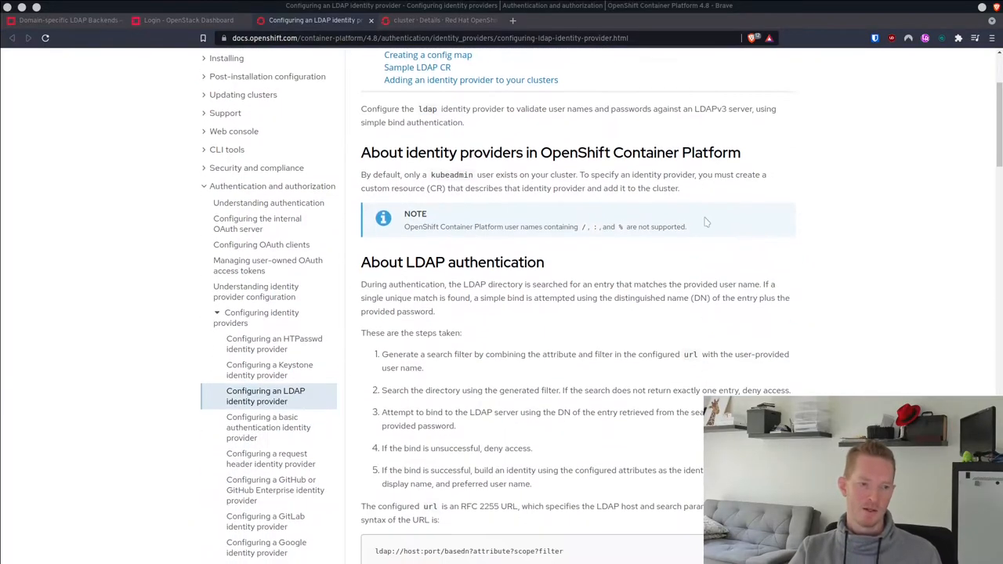
scroll("down", 3)
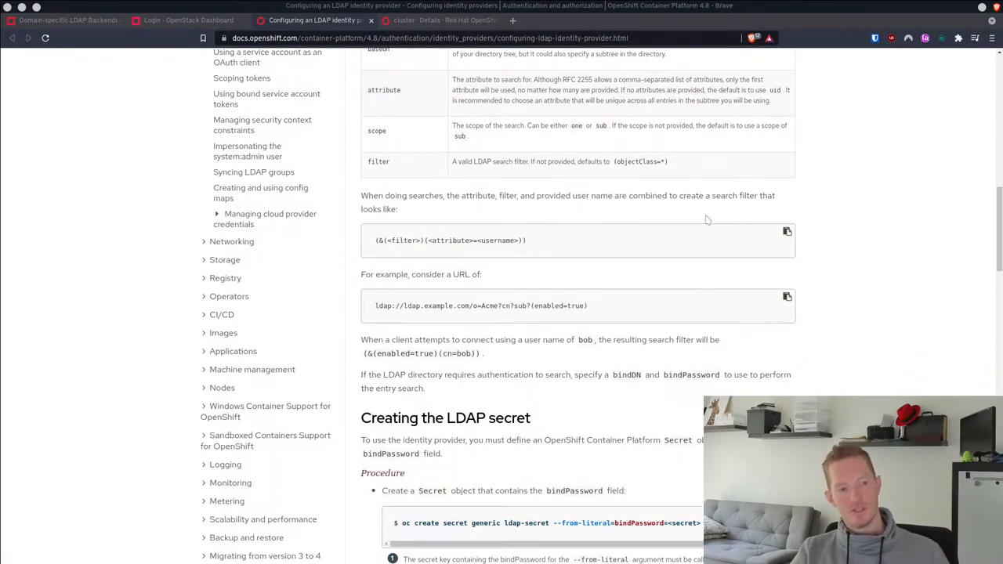
scroll("down", 3)
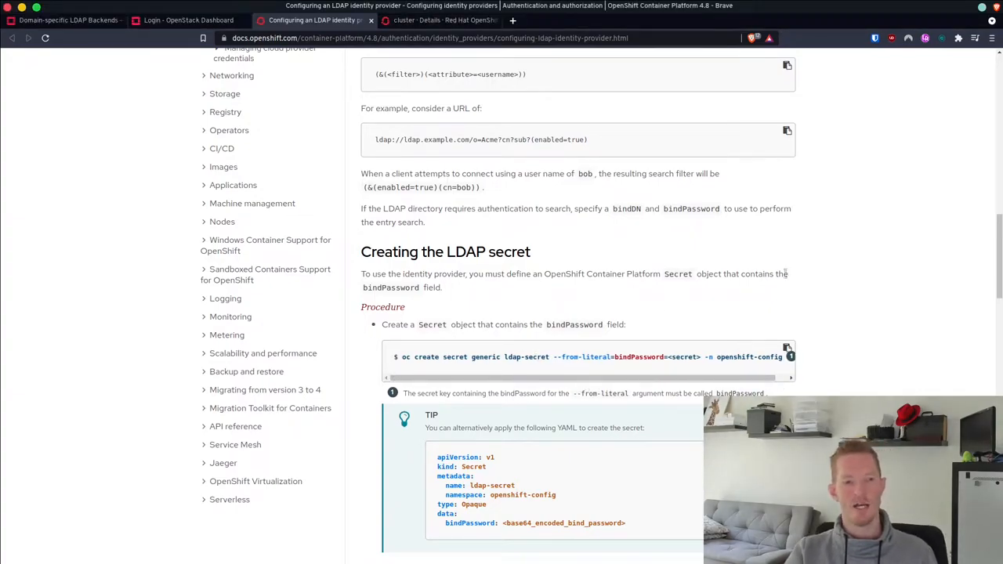
mouse_move(789, 260)
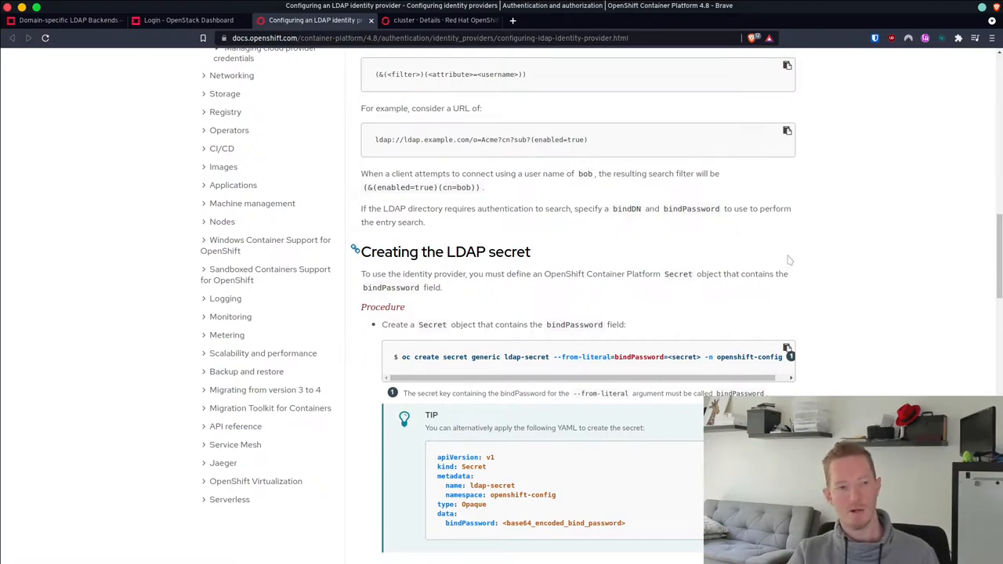
mouse_move(869, 303)
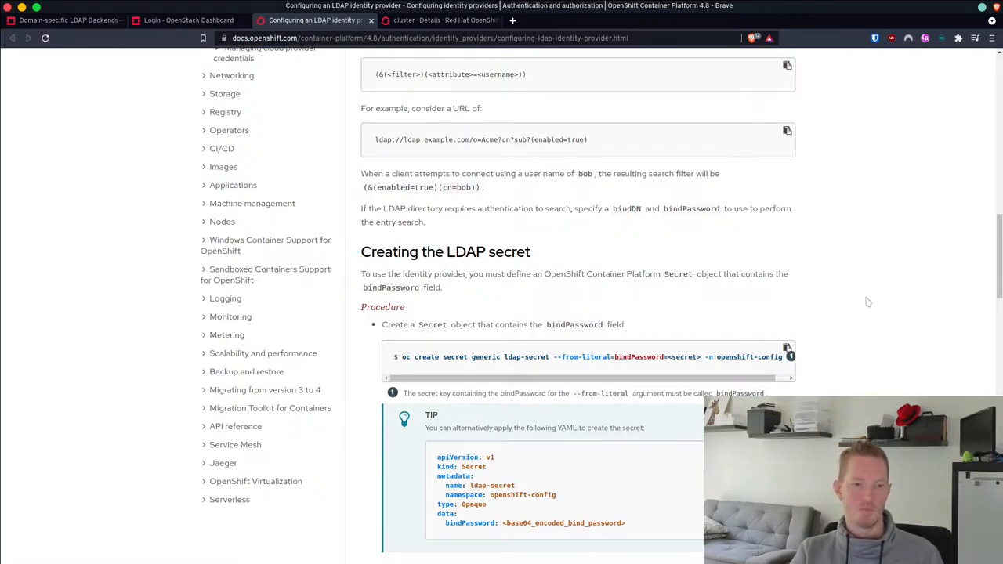
Select the <secret> placeholder in the oc create secret command, then reach 'Creating a config map'.
scroll("down", 3)
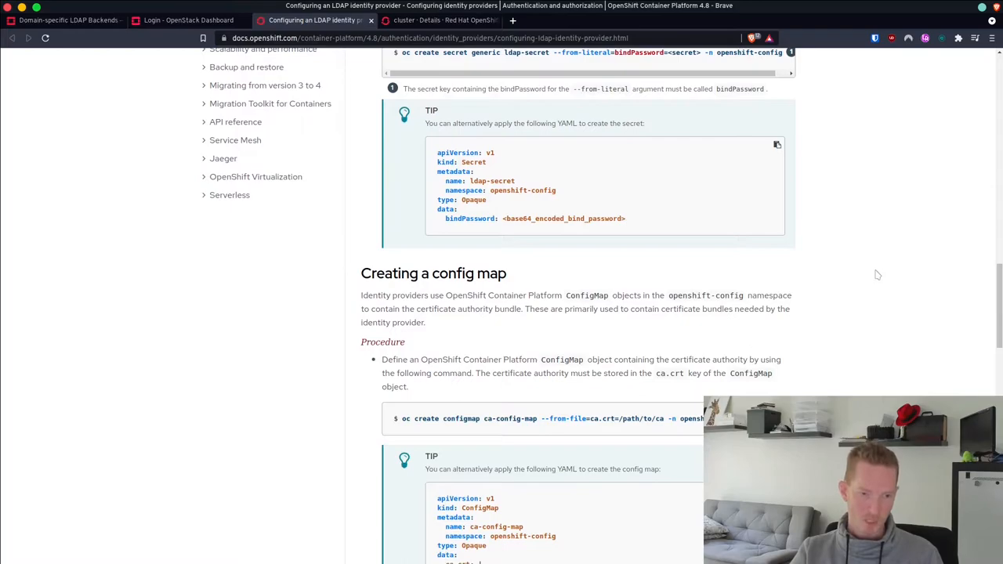
scroll("down", 3)
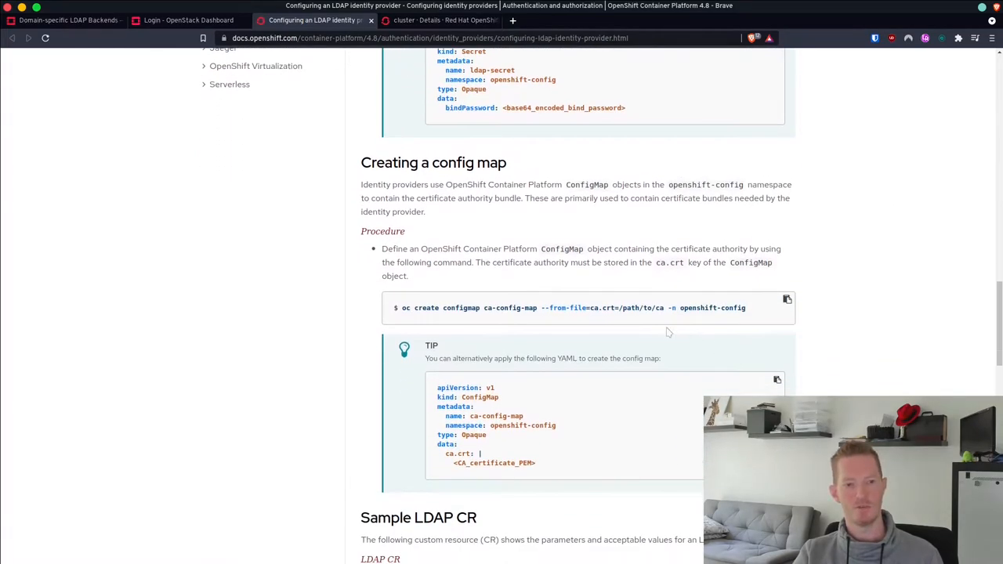
scroll("up", 3)
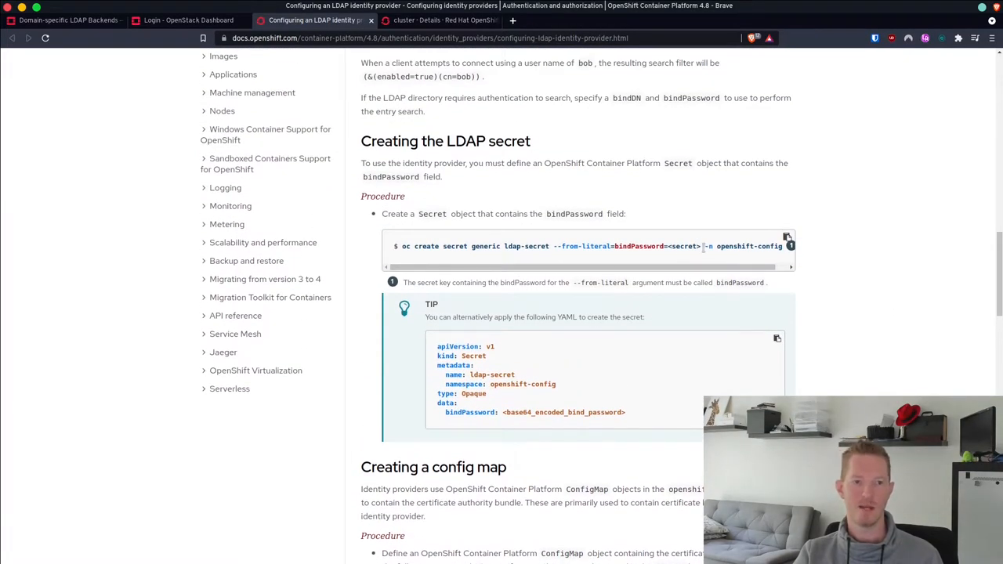
double_click(683, 246)
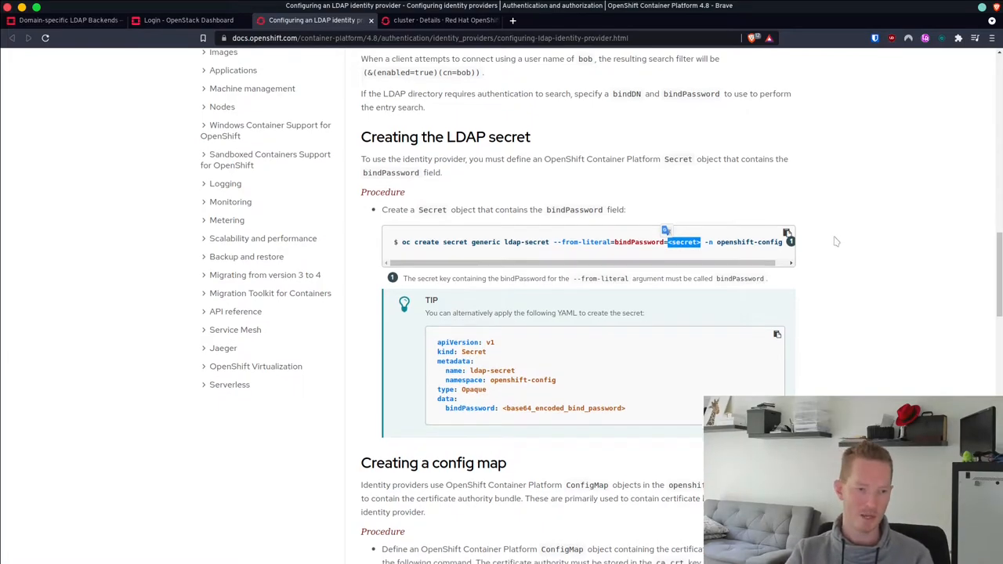
scroll("down", 3)
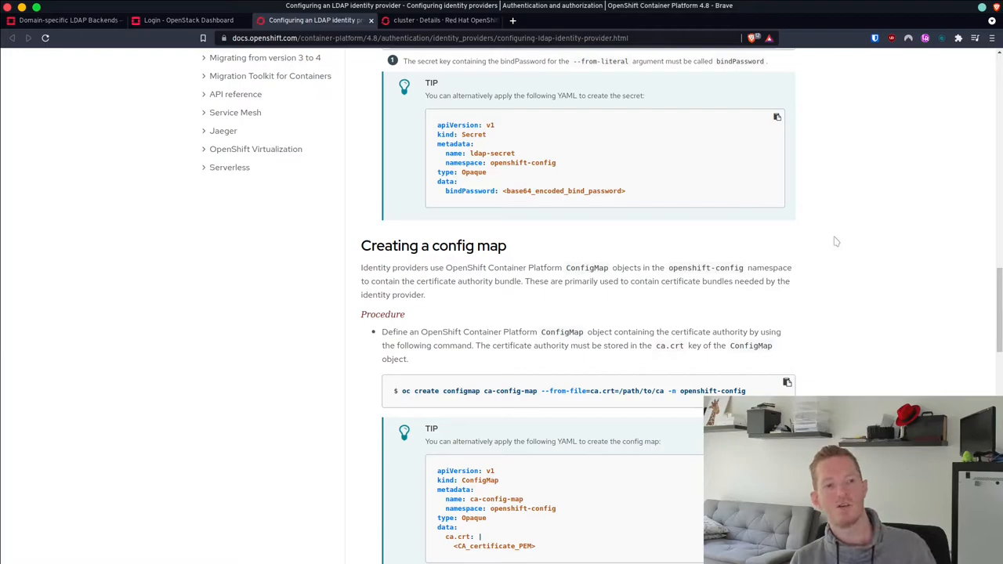
mouse_move(838, 379)
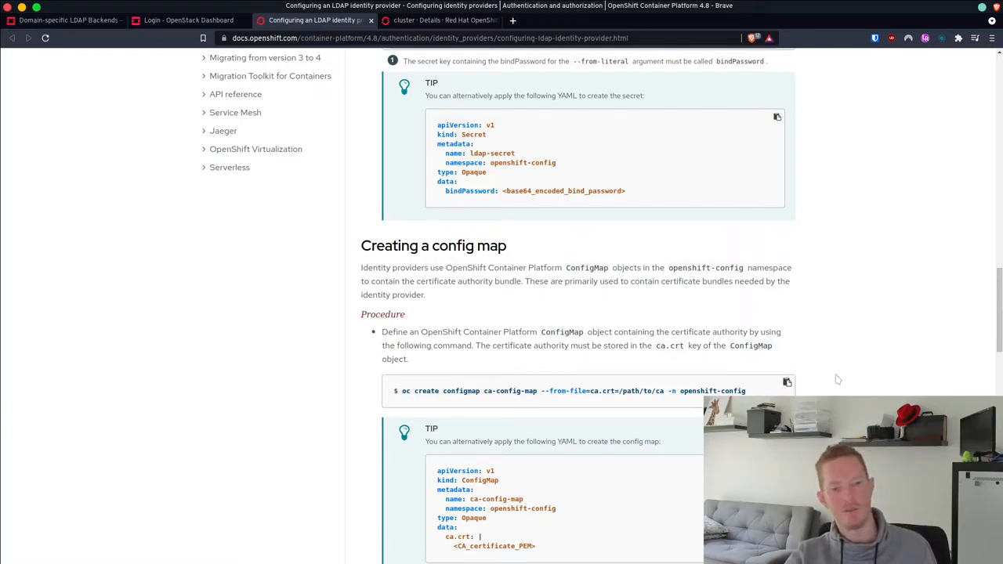
mouse_move(829, 373)
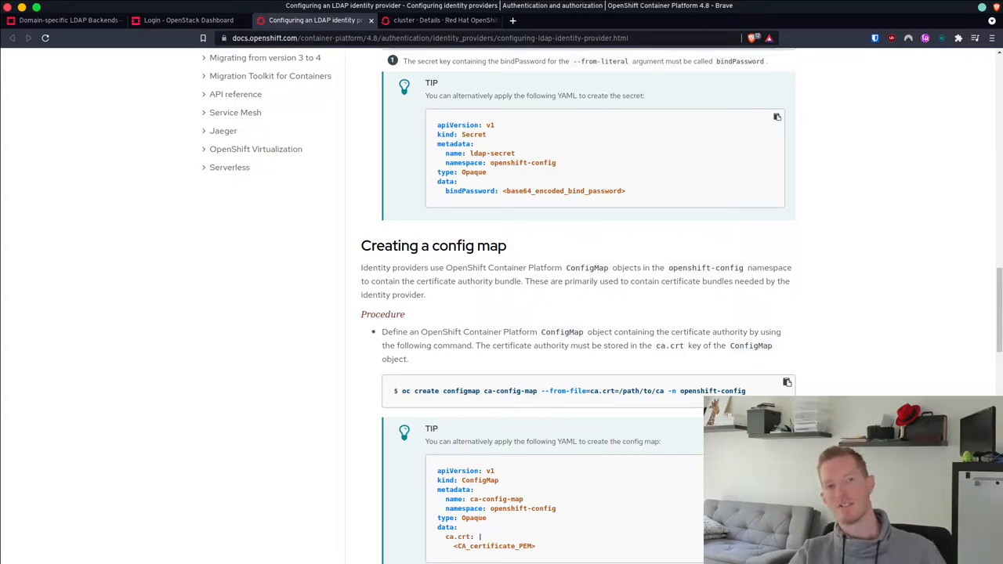
Scroll past the config map tip until the whole 'Sample LDAP CR' YAML block shows.
scroll("down", 3)
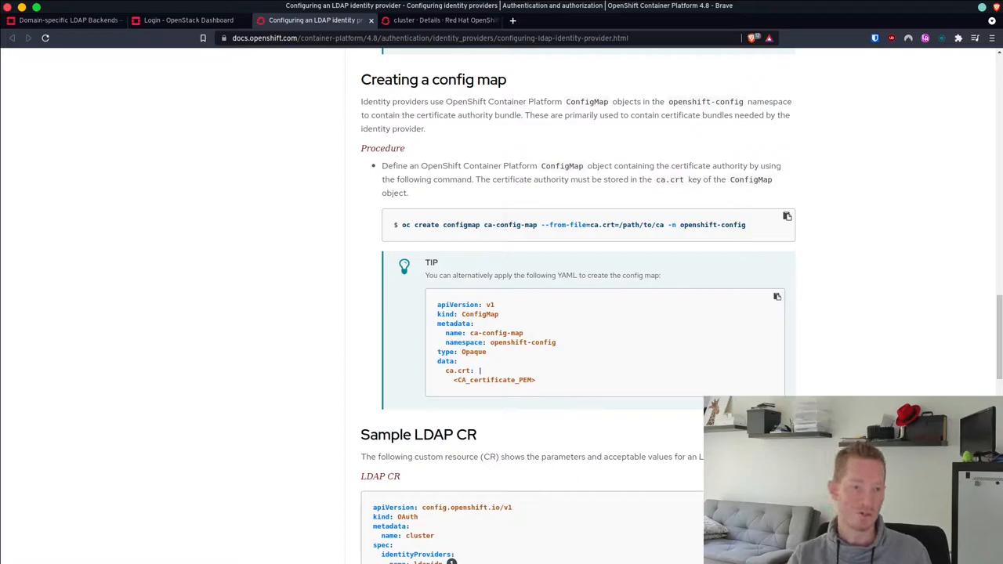
mouse_move(896, 389)
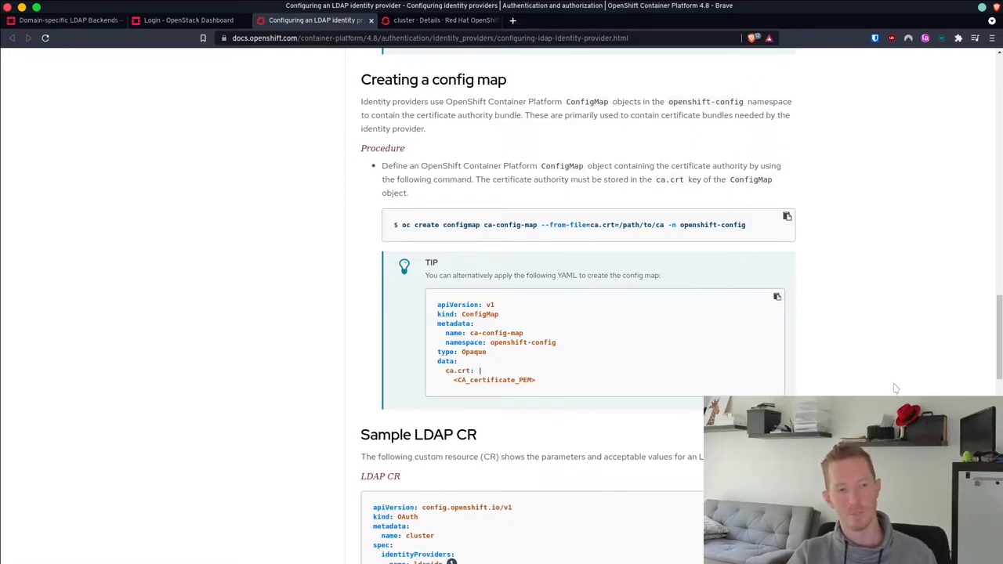
scroll("up", 3)
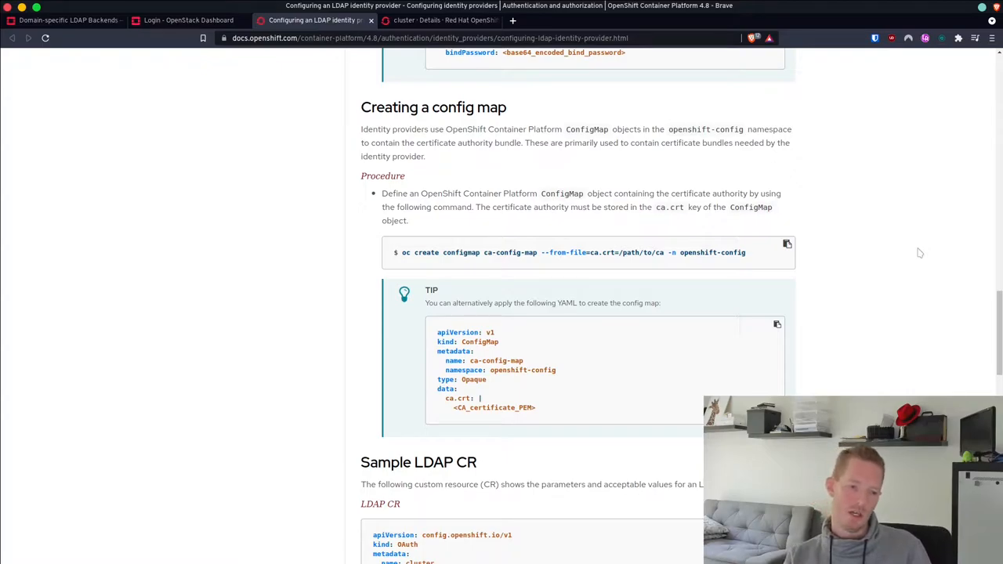
mouse_move(721, 241)
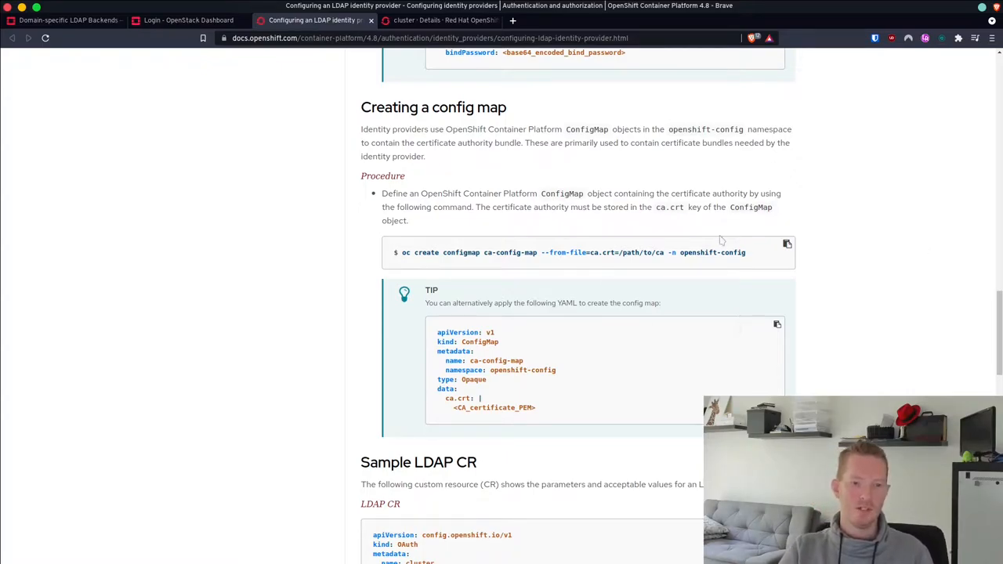
mouse_move(842, 286)
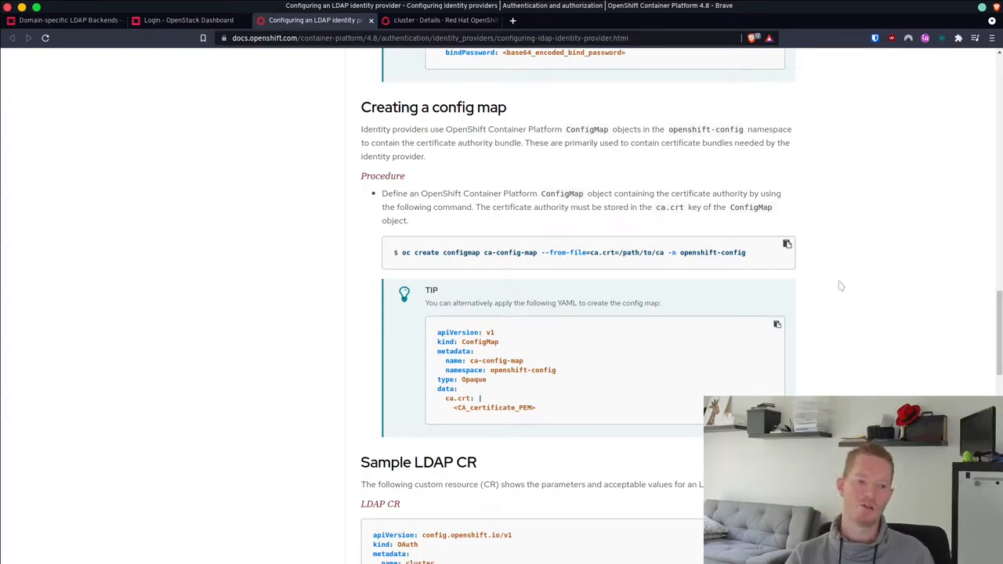
scroll("down", 3)
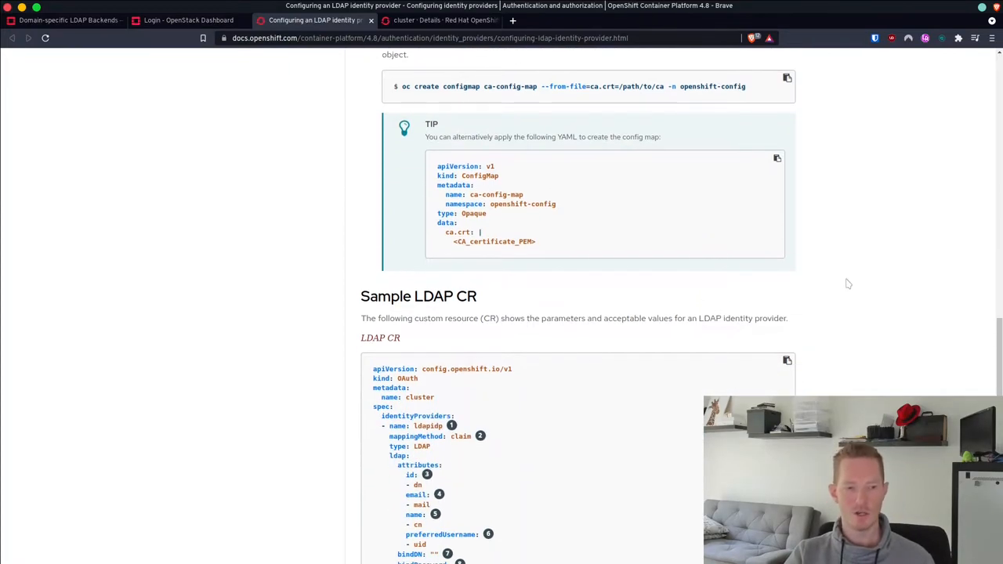
scroll("down", 3)
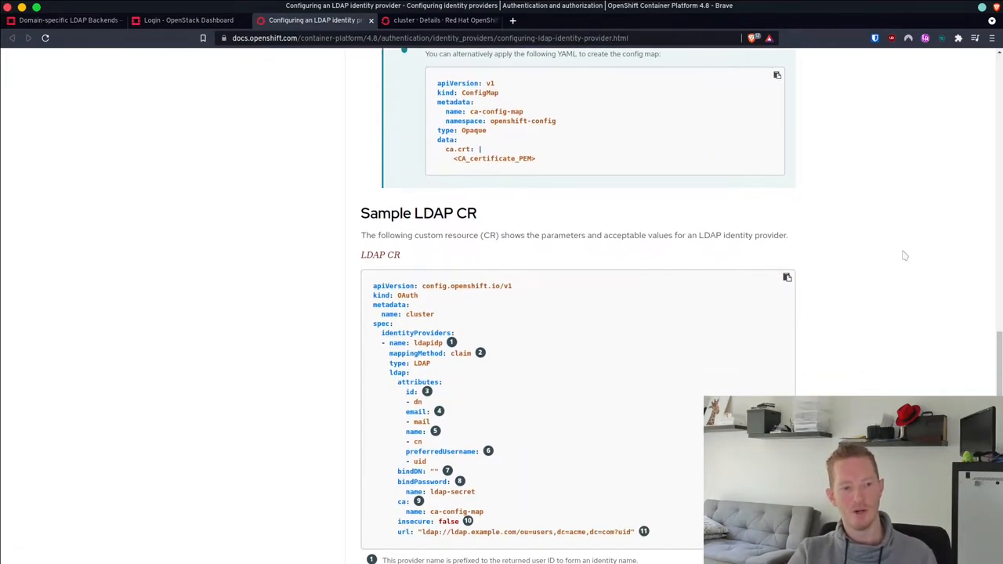
scroll("down", 3)
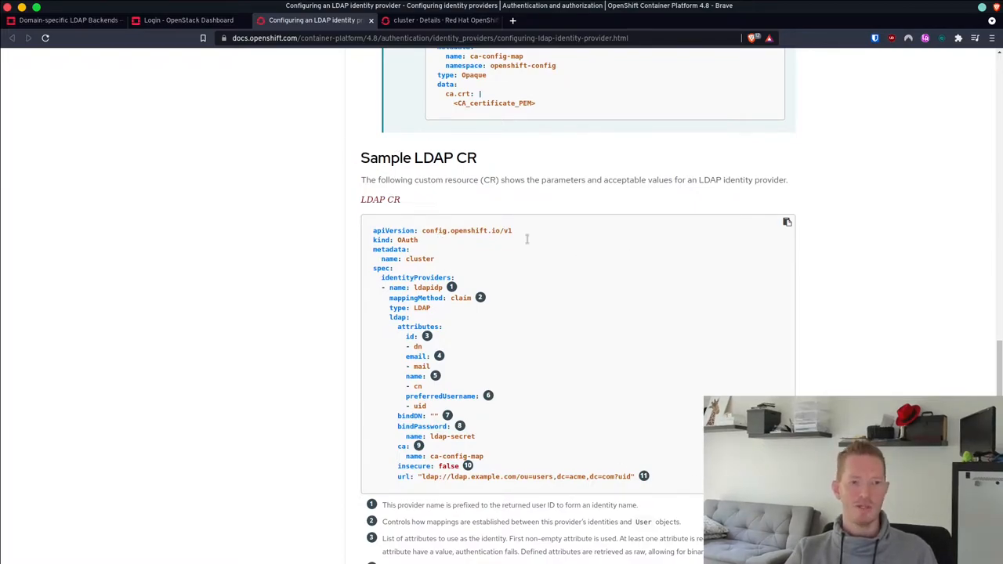
Bring the Sample LDAP CR's first numbered field explanations into view.
left_click(787, 222)
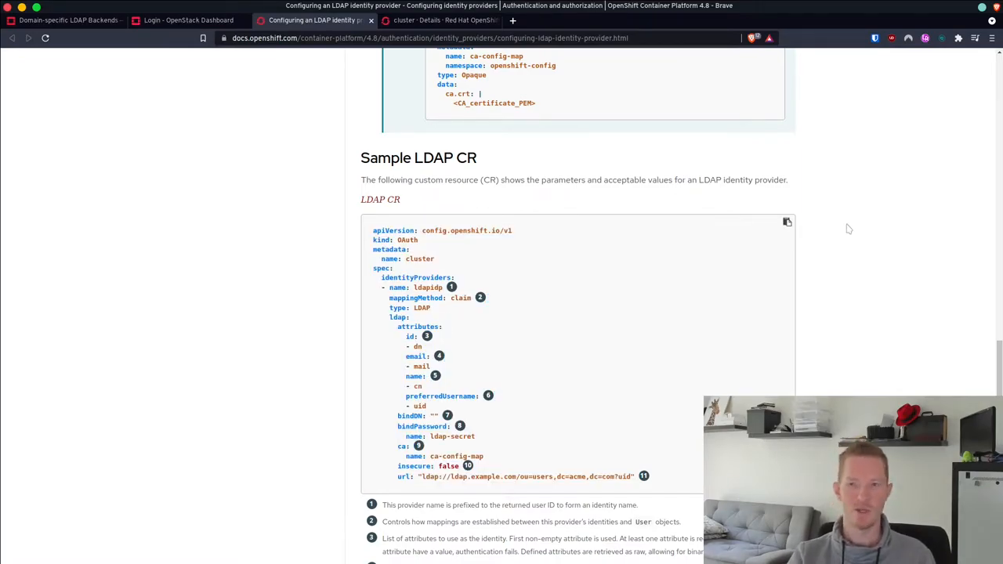
mouse_move(878, 243)
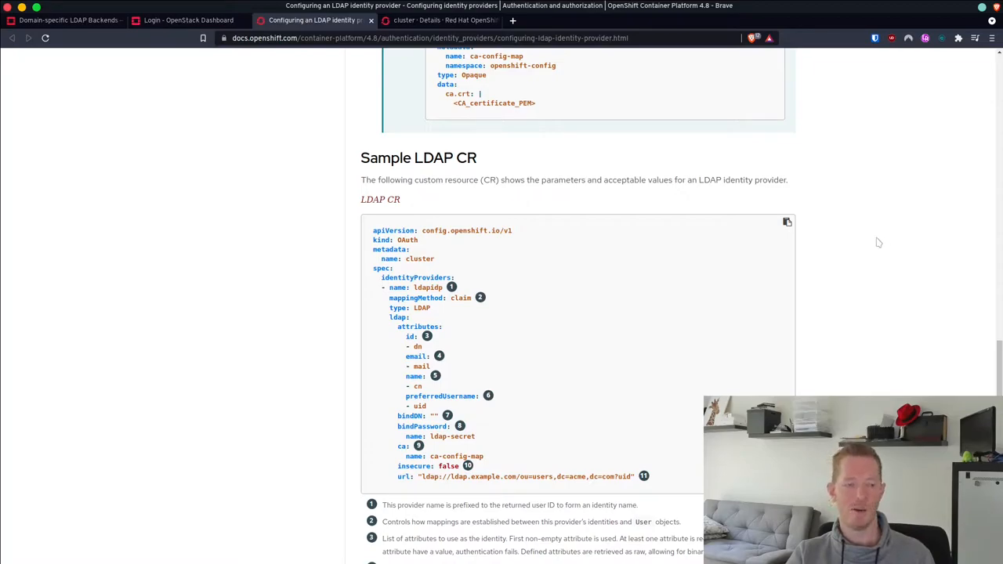
mouse_move(655, 265)
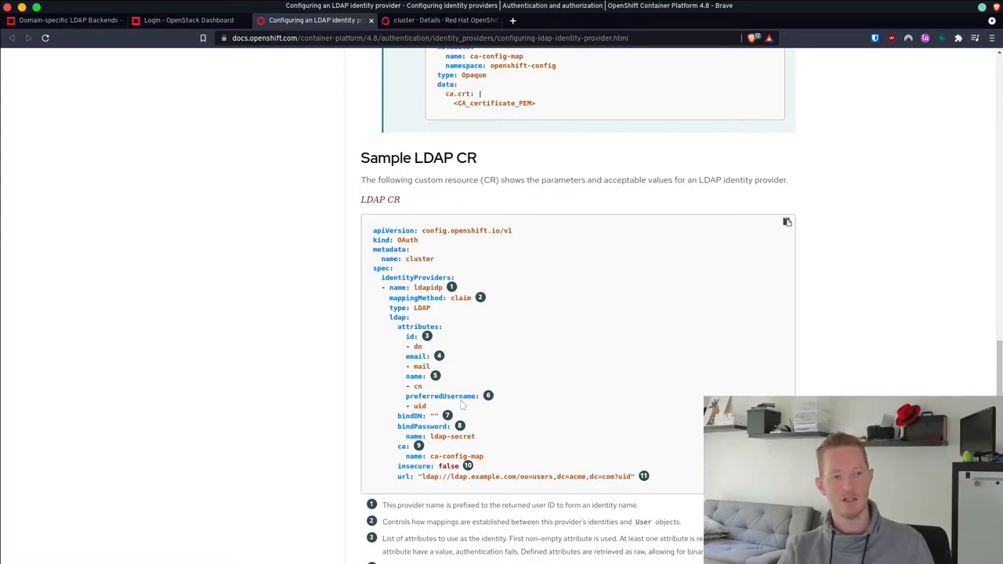
mouse_move(461, 400)
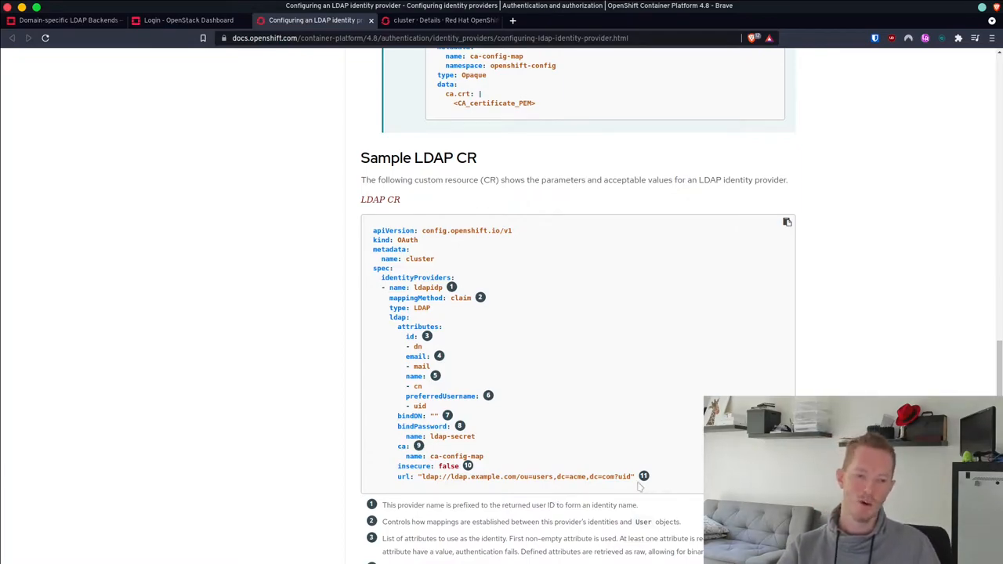
mouse_move(623, 487)
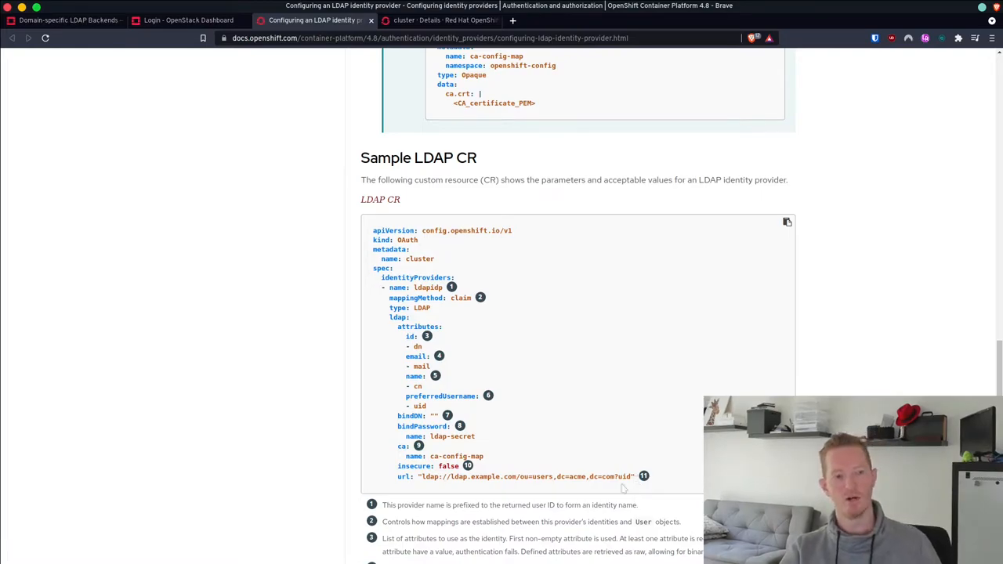
mouse_move(567, 358)
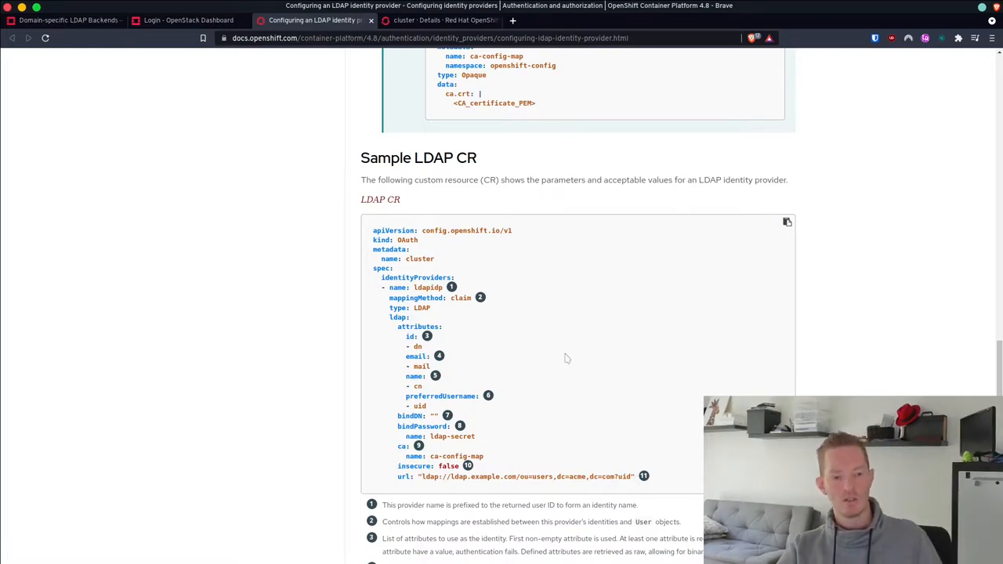
mouse_move(533, 205)
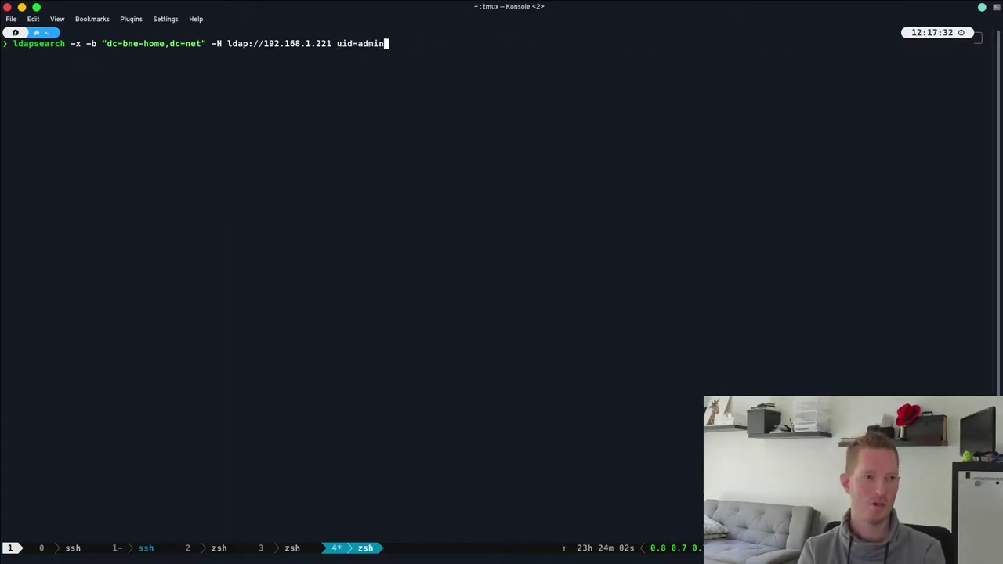
Run ldapsearch for uid=admin on ldap://192.168.1.221 under dc=bne-home,dc=net, then retype it.
key("Return")
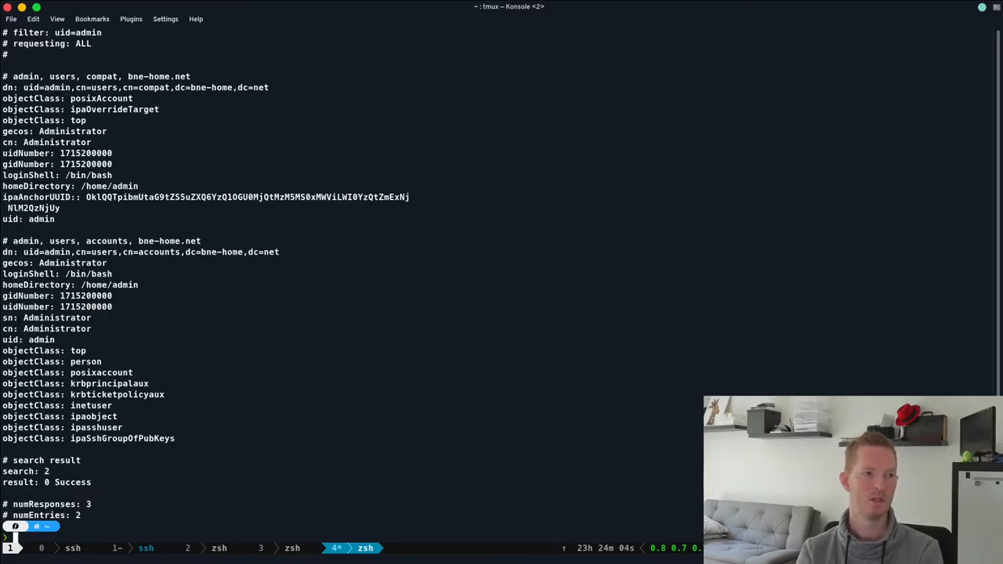
type("ldapsearch -x -b \"dc=bne-home,dc=net\" -H ldap://192.168.1.221 uid=admin")
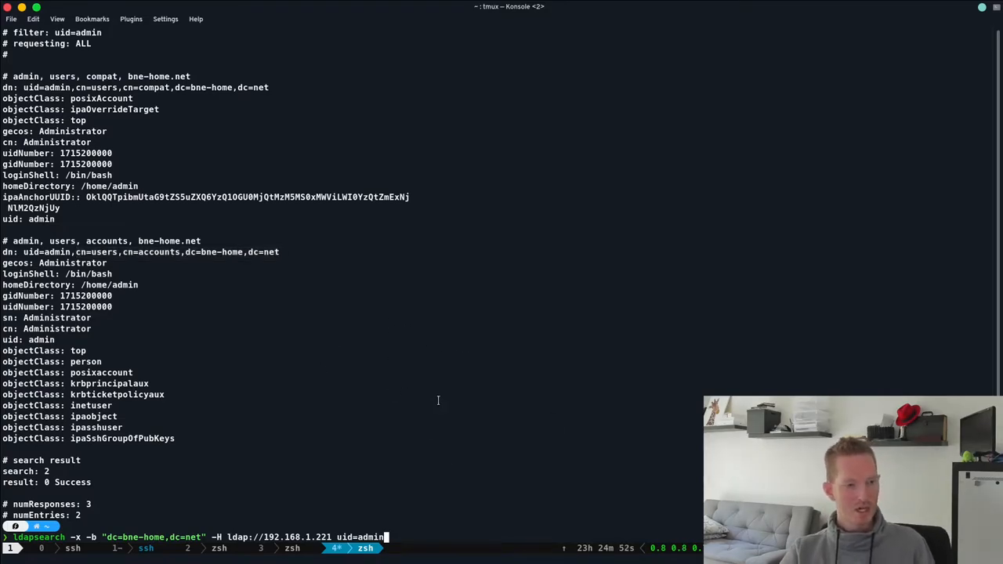
mouse_move(478, 313)
type("json")
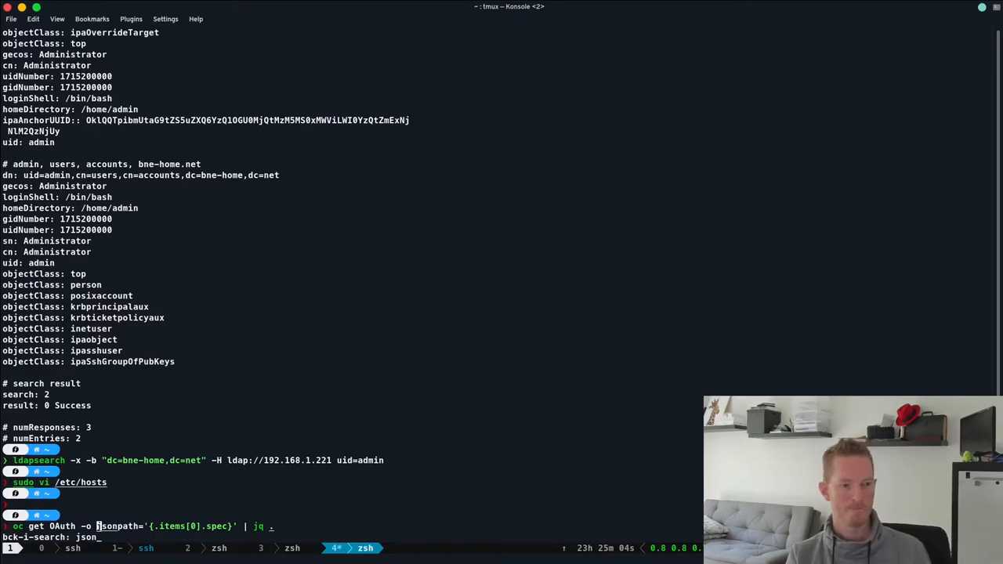
Run the recalled 'oc get OAuth -o jsonpath' command to show the bne-home LDAP provider spec.
key("Return")
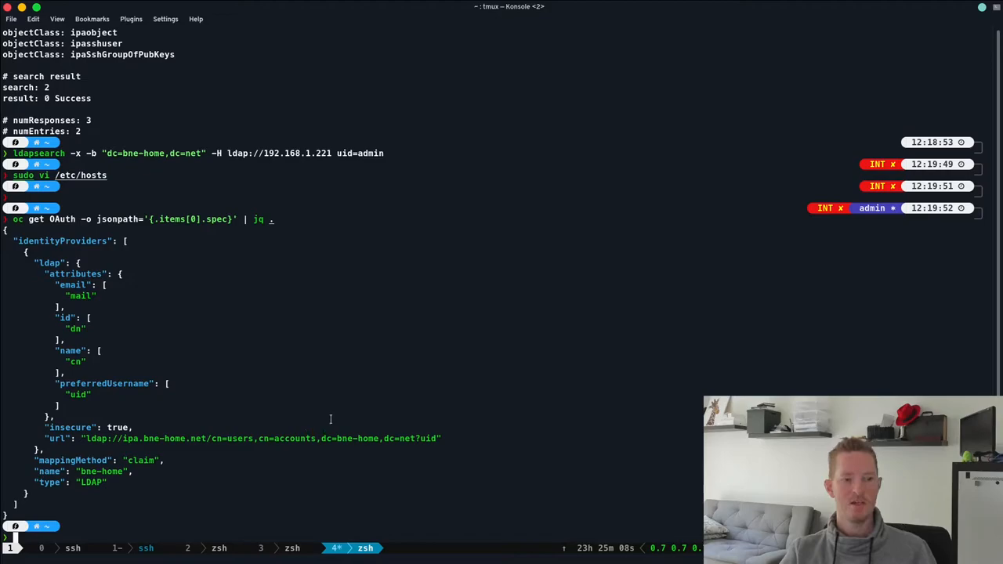
mouse_move(625, 219)
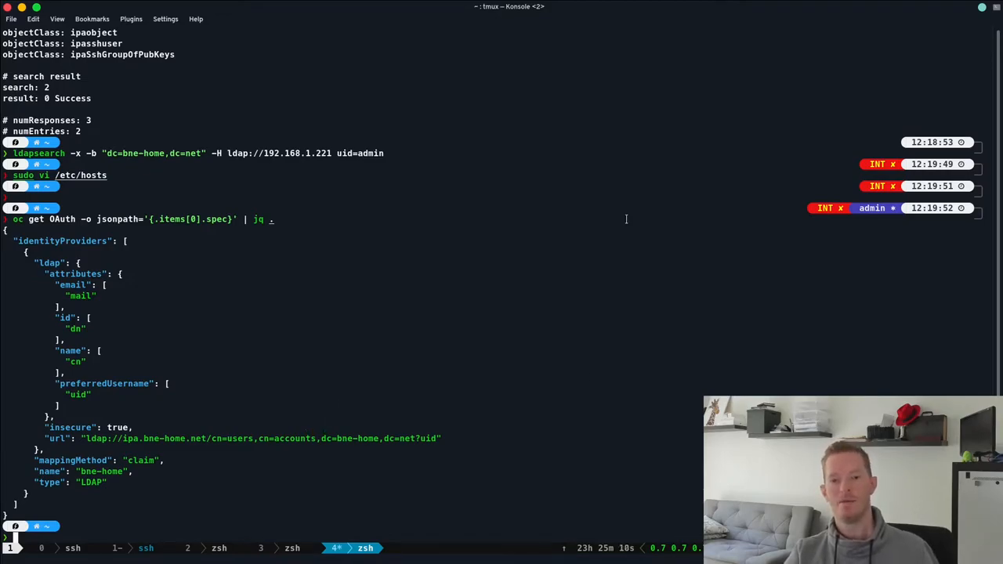
mouse_move(111, 386)
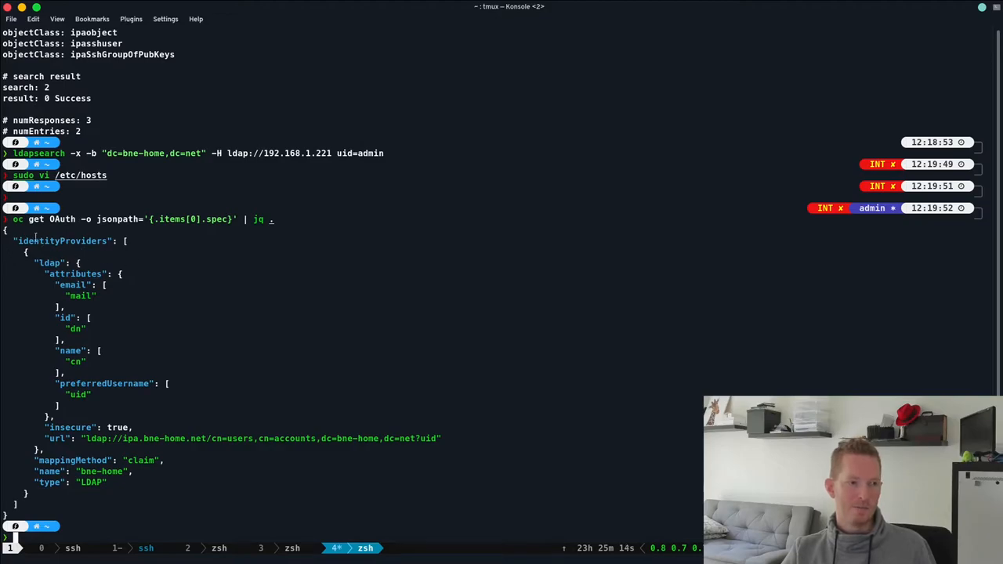
mouse_move(96, 317)
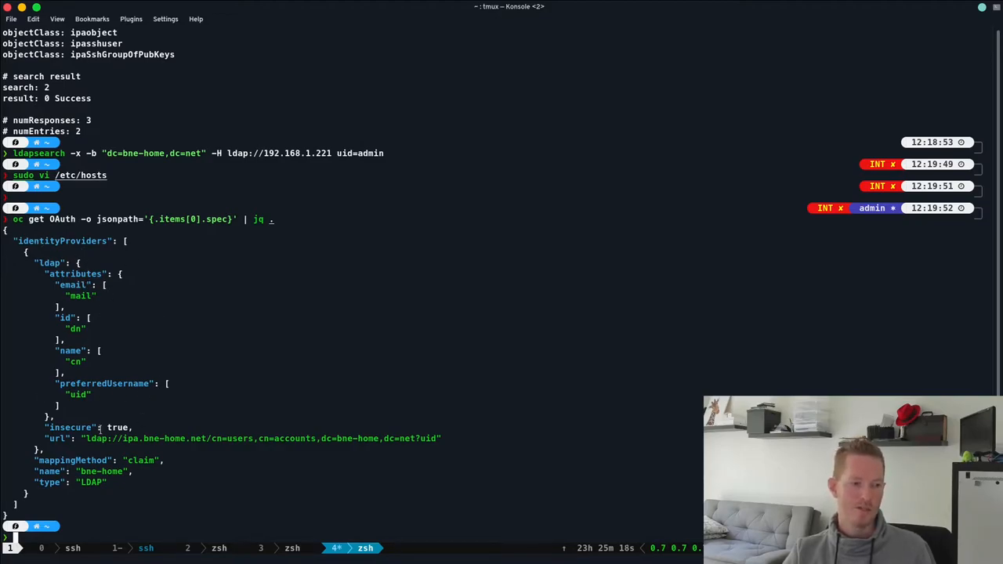
double_click(69, 428)
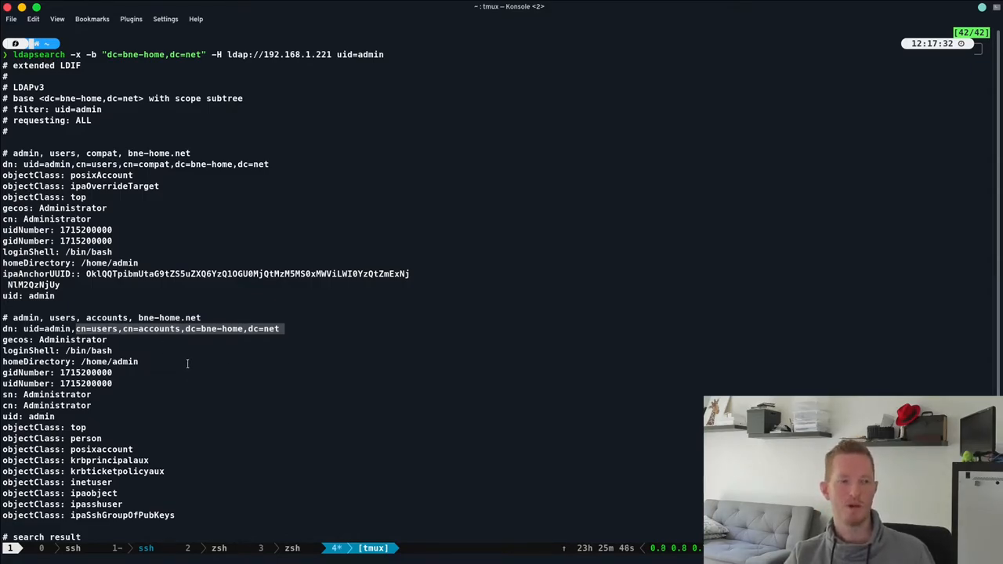
mouse_move(274, 408)
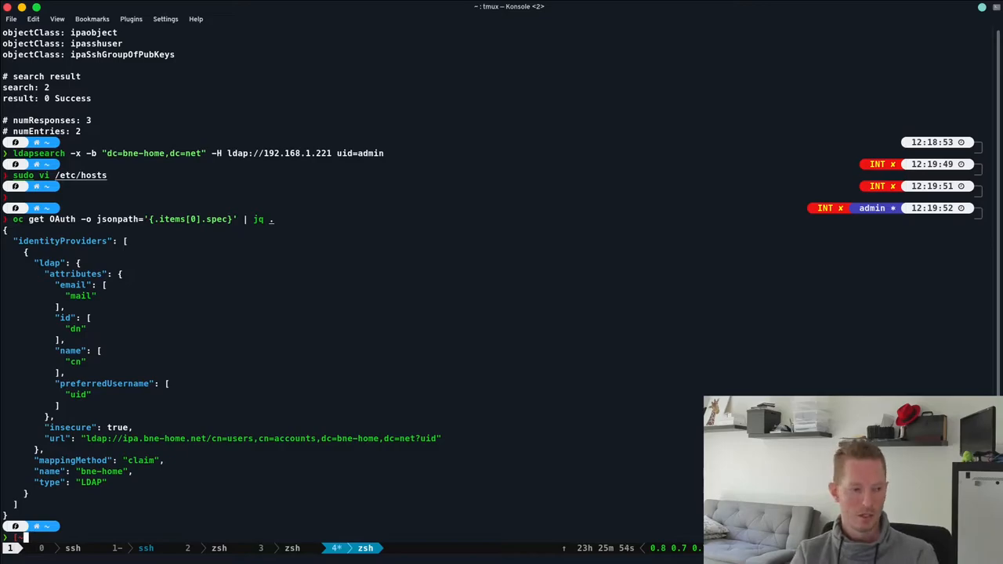
mouse_move(285, 258)
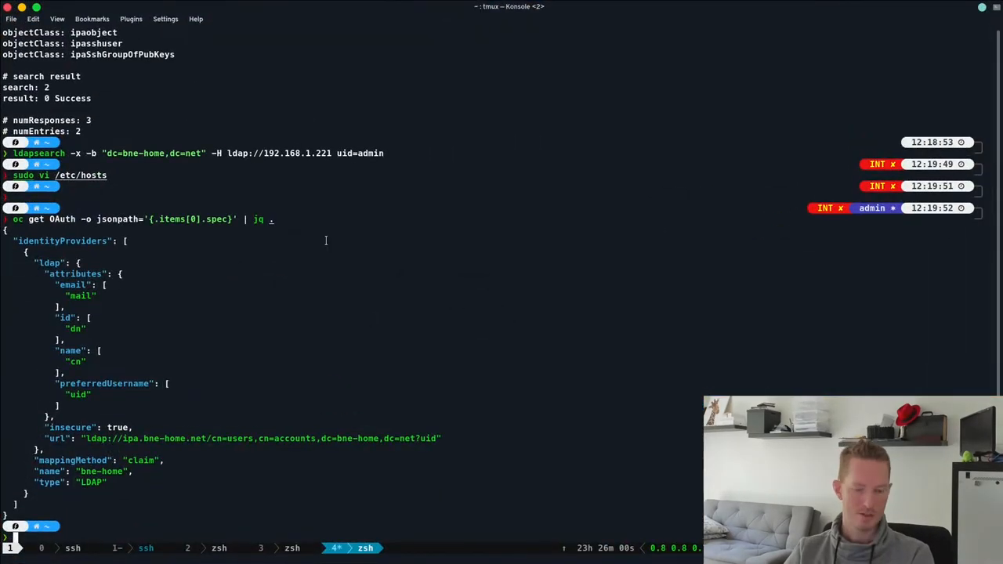
Begin typing 'vi ldap' at the shell prompt.
type("vi ldap")
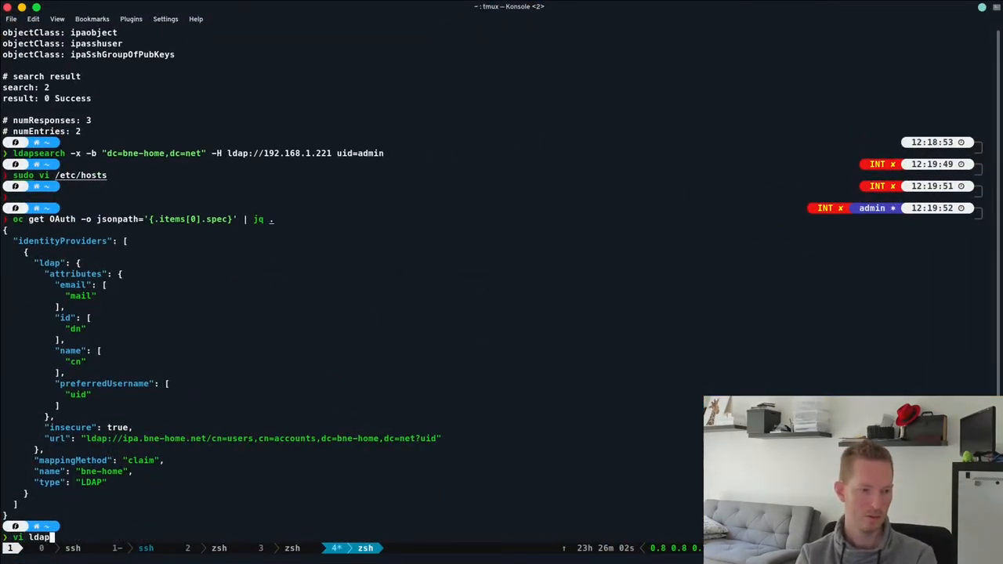
Draft ldap-cr.yaml from the sample CR named bne-home.net, bind/CA lines removed, insecure true.
key("Return")
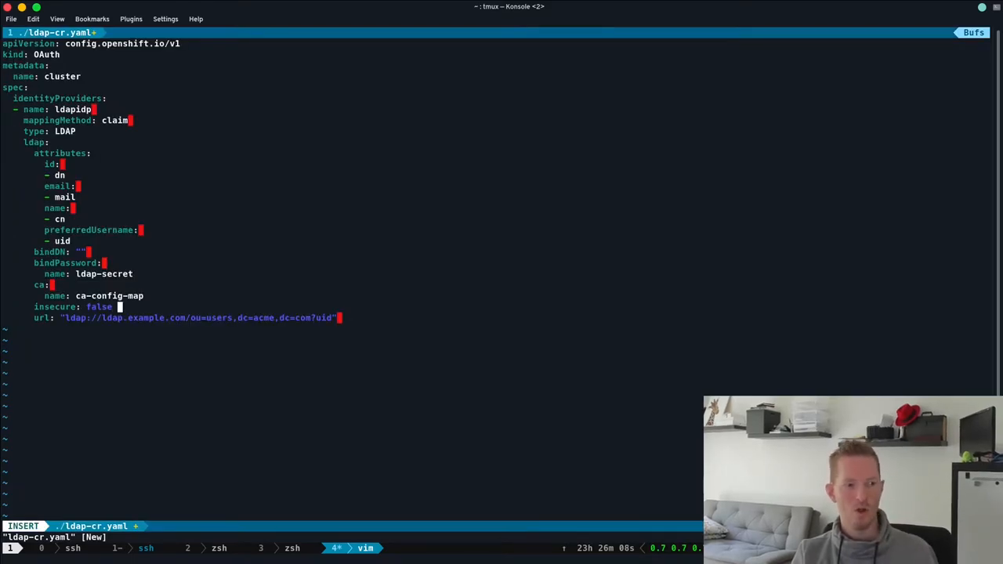
key("BackSpace")
type("tru")
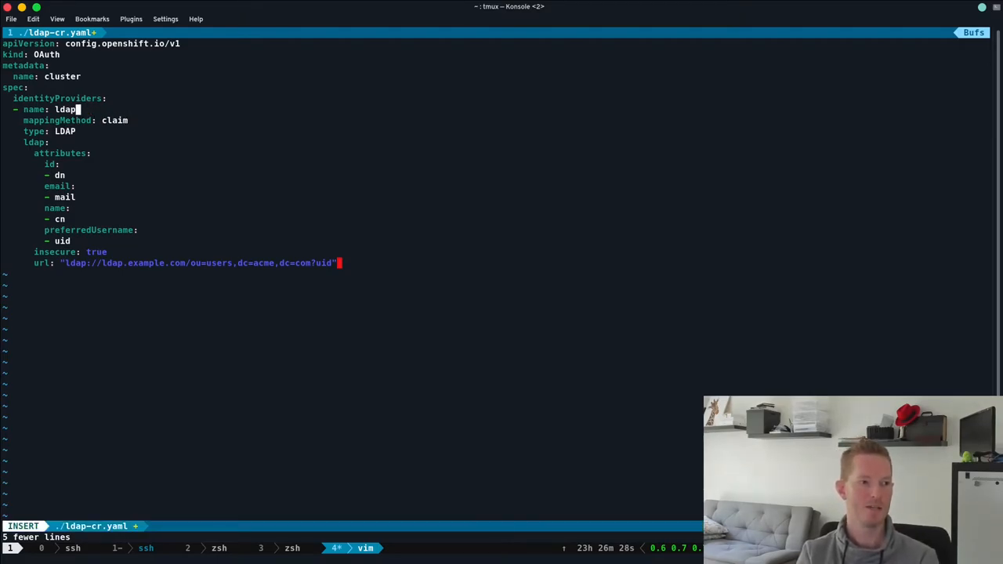
type("bne-home.")
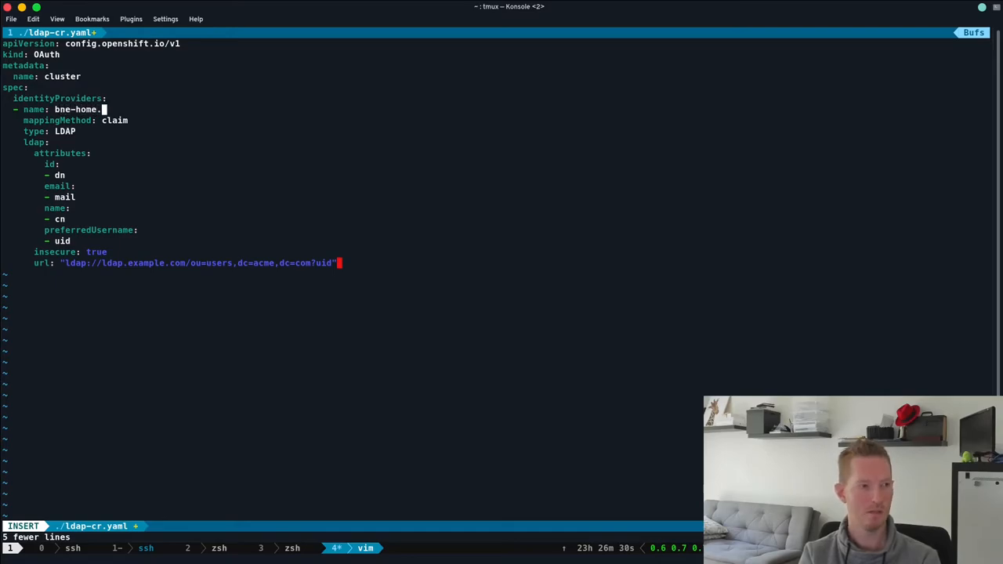
type("net")
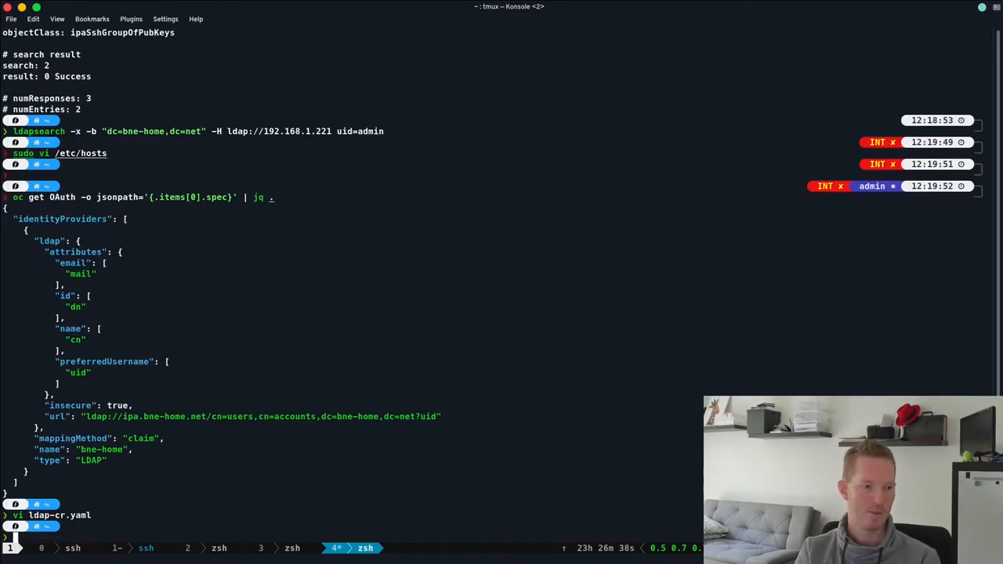
Copy the existing provider's LDAP url from the oc output.
double_click(259, 416)
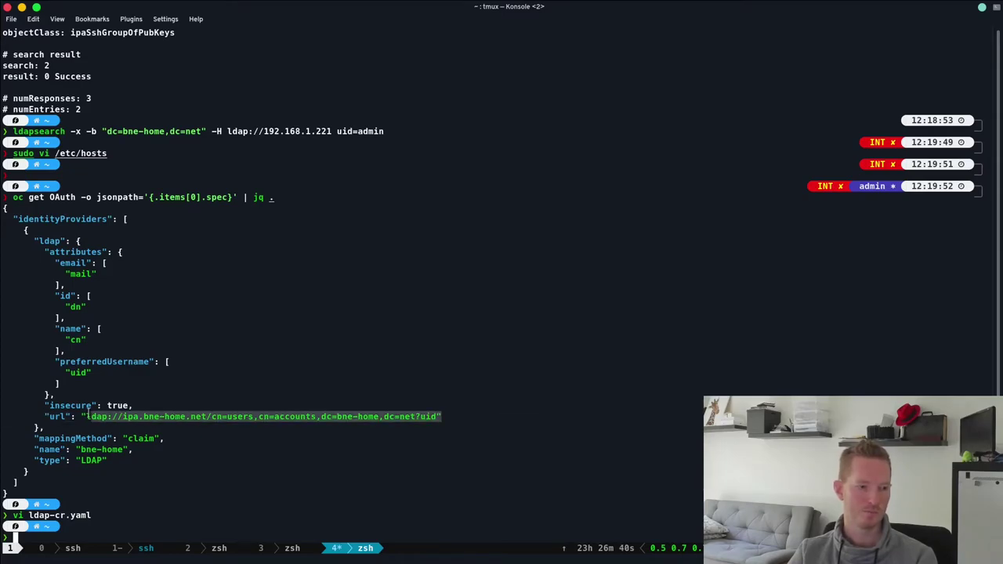
right_click(258, 416)
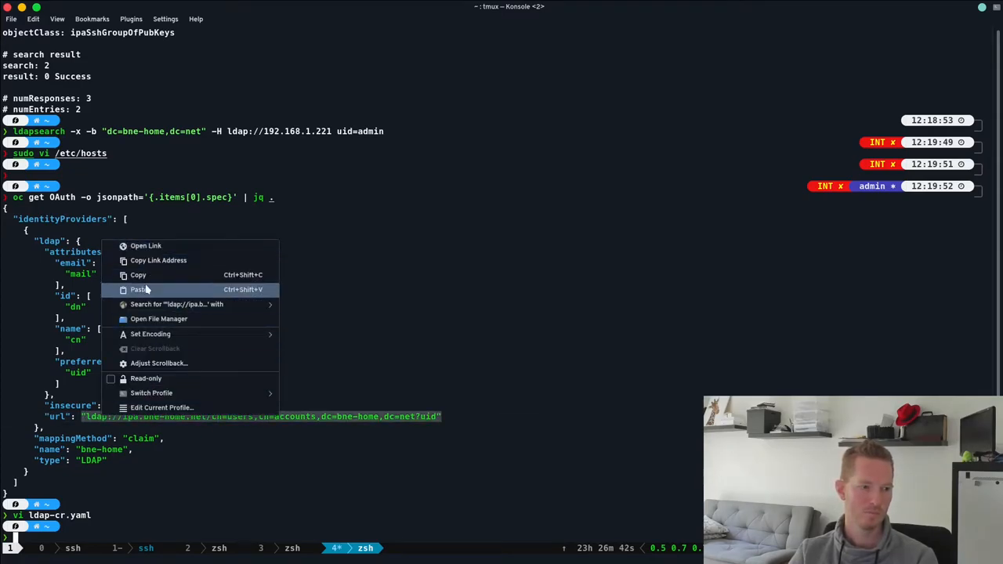
left_click(140, 289)
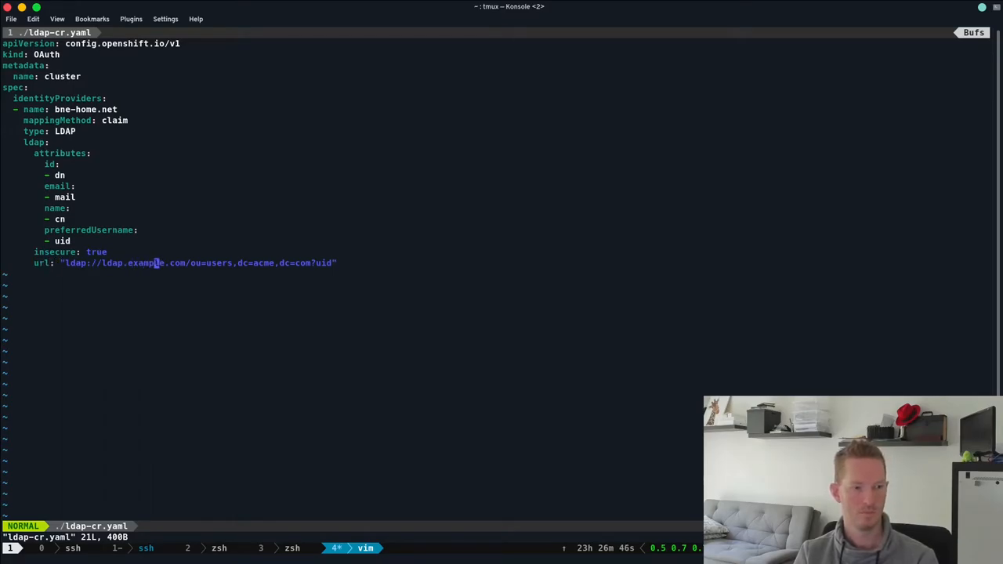
Set the ldap-cr.yaml url to ipa.bne-home.net/cn=users,cn=accounts,dc=bne-home,dc=net?uid, then start oc apply.
key("i")
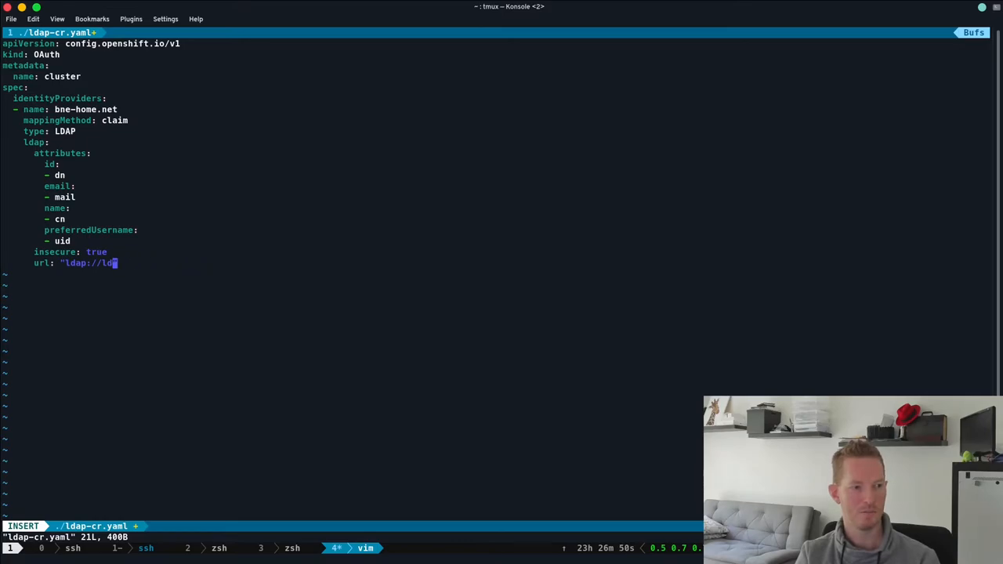
type("ipa.bne-home.net/cn=users,cn=accounts,dc=bne-home,dc=net?uid\"")
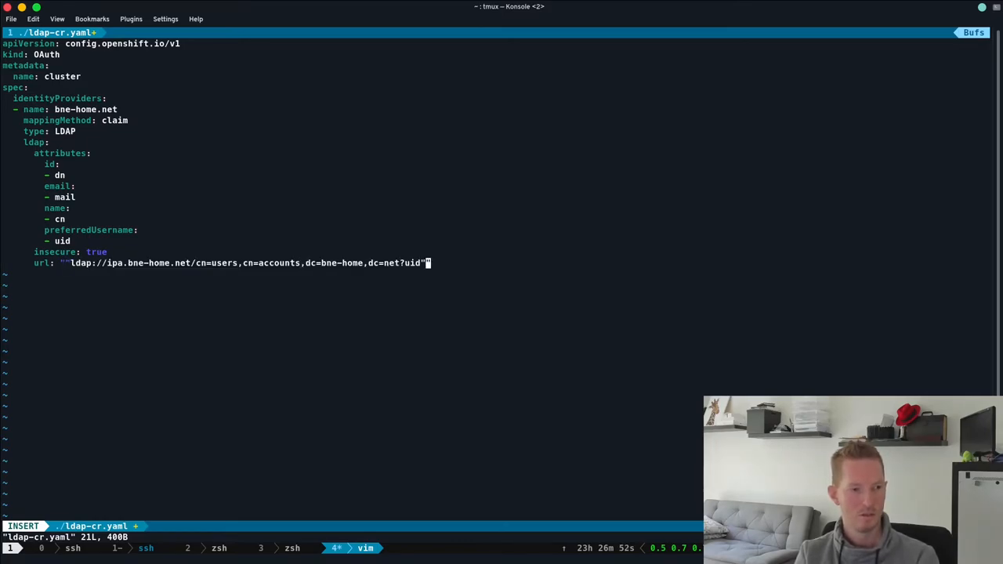
key("Escape")
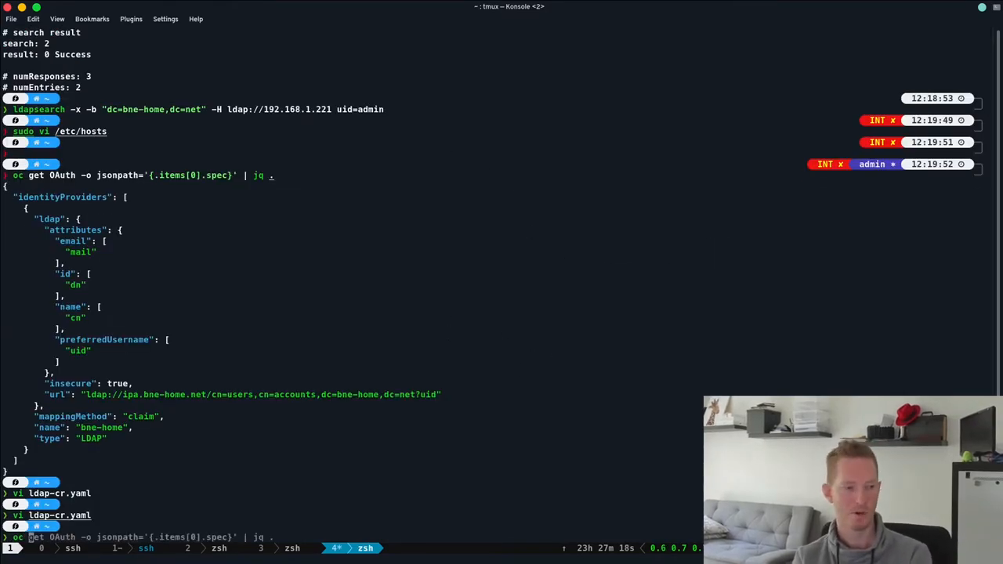
type("oc apply -f ld")
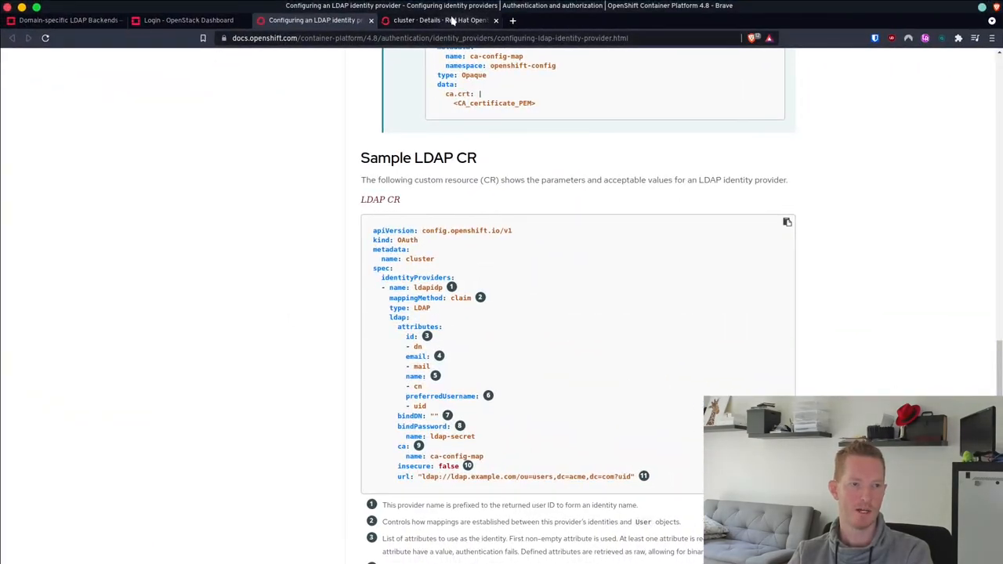
Log in to the web console as admin through the bne-home identity provider.
left_click(439, 20)
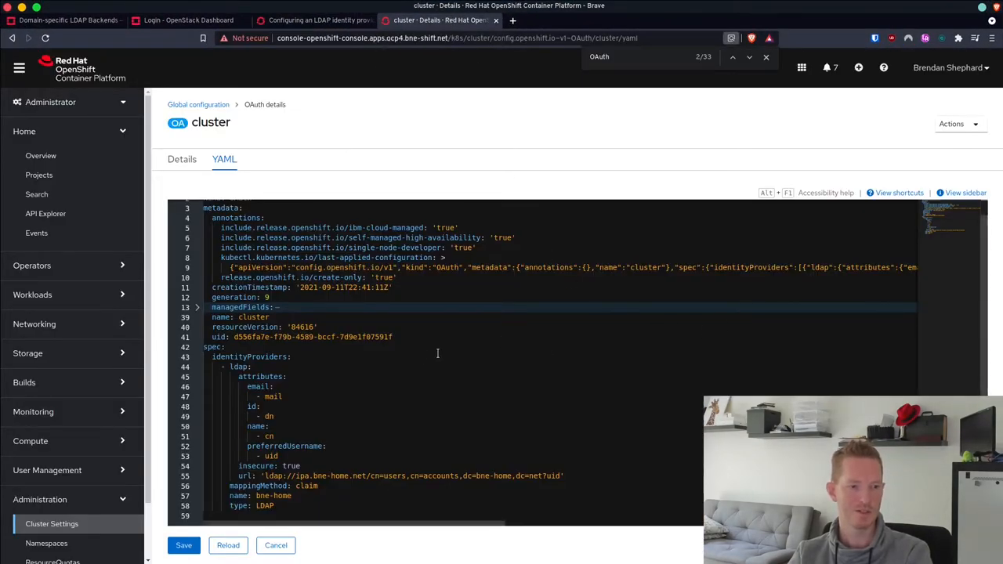
mouse_move(982, 99)
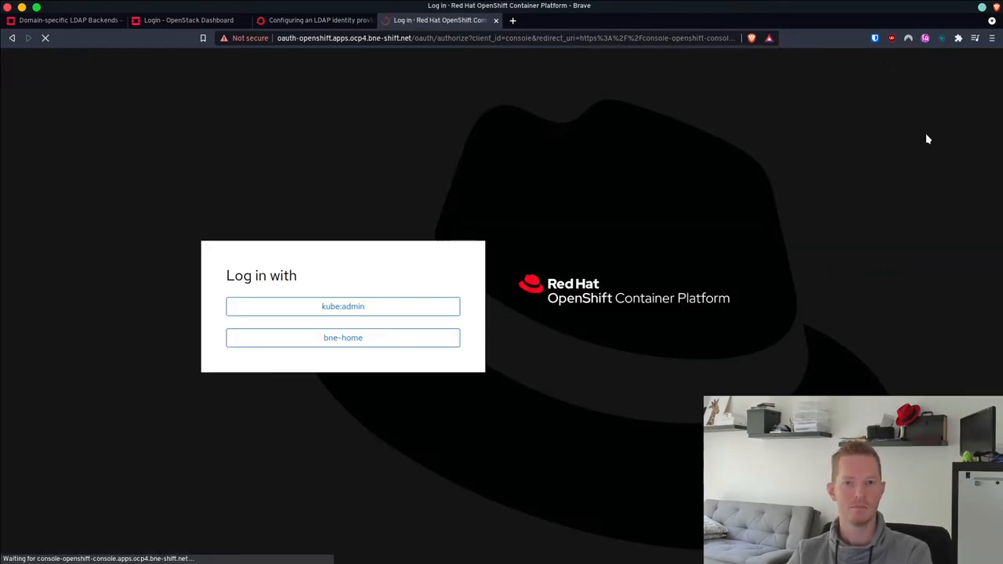
left_click(342, 337)
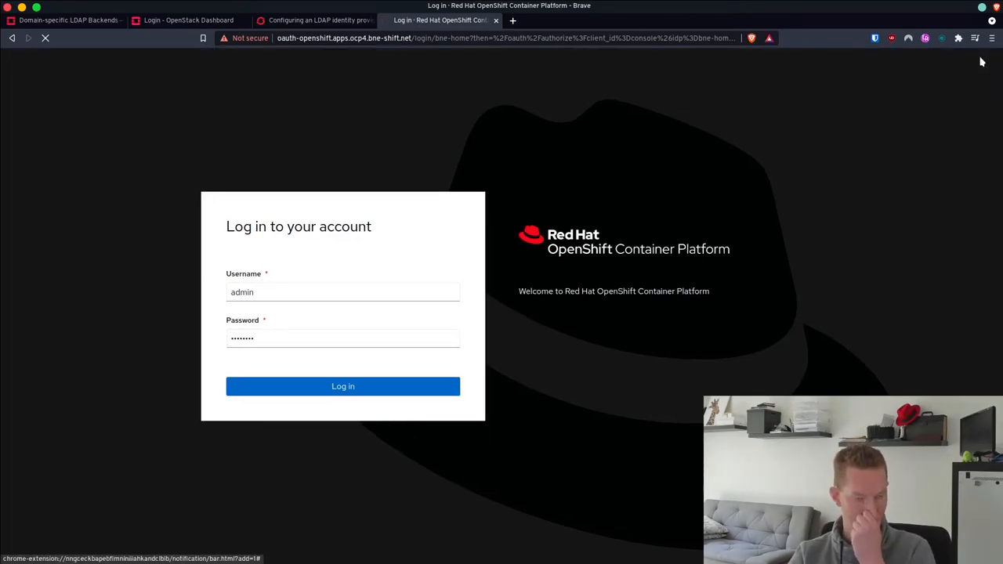
mouse_move(875, 201)
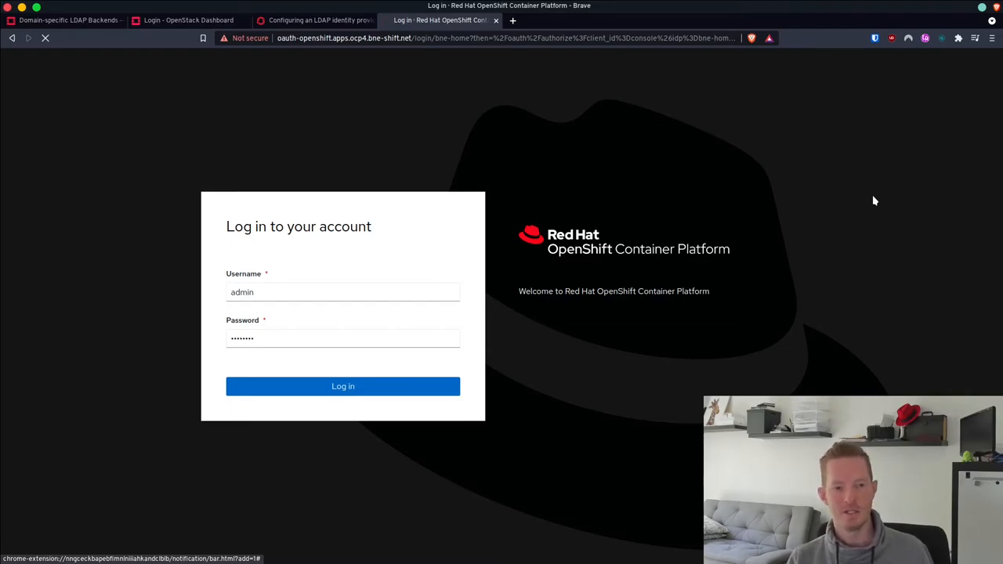
left_click(342, 385)
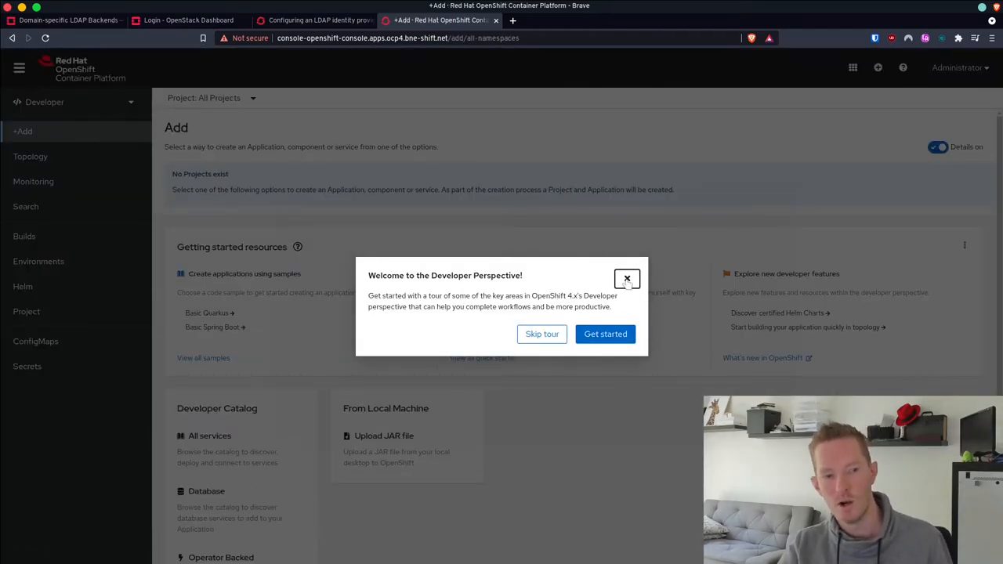
Dismiss the welcome tour, switch to Administrator perspective, and list pods across all projects.
left_click(627, 279)
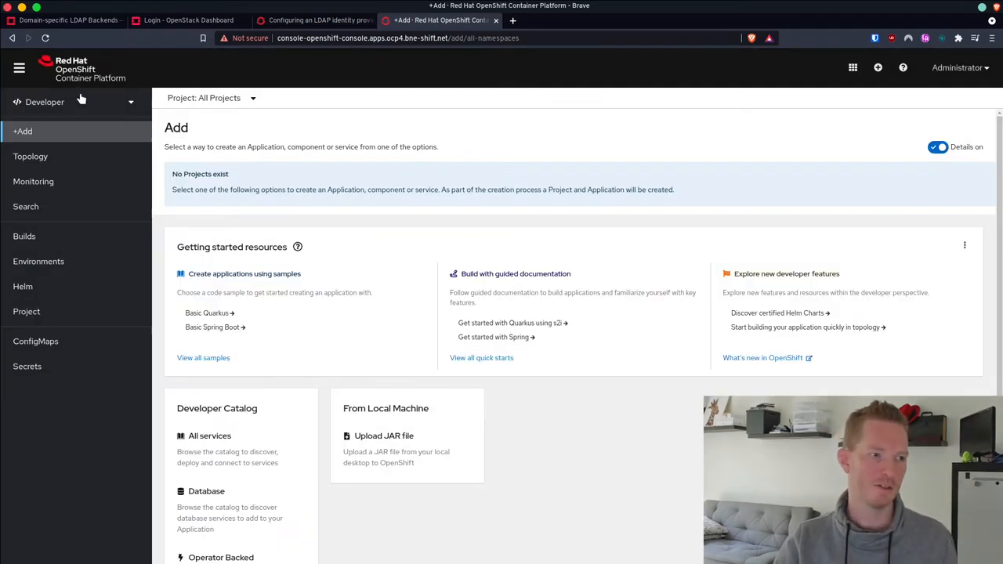
left_click(75, 102)
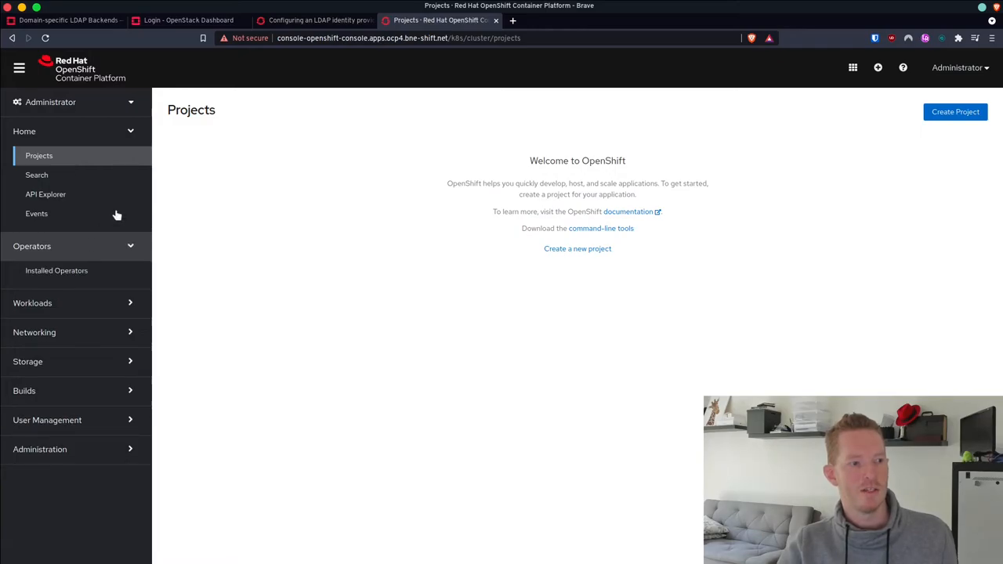
left_click(32, 303)
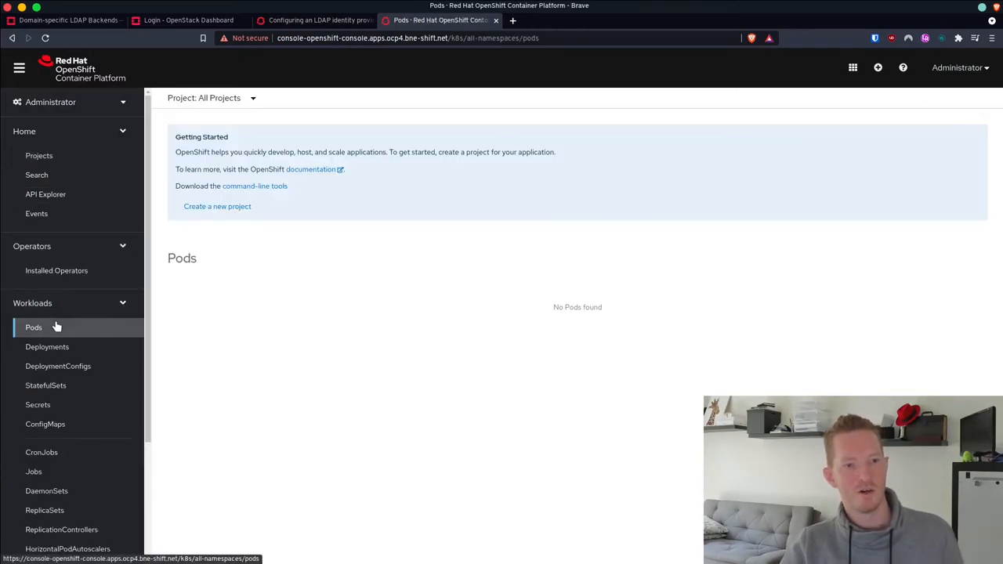
mouse_move(968, 75)
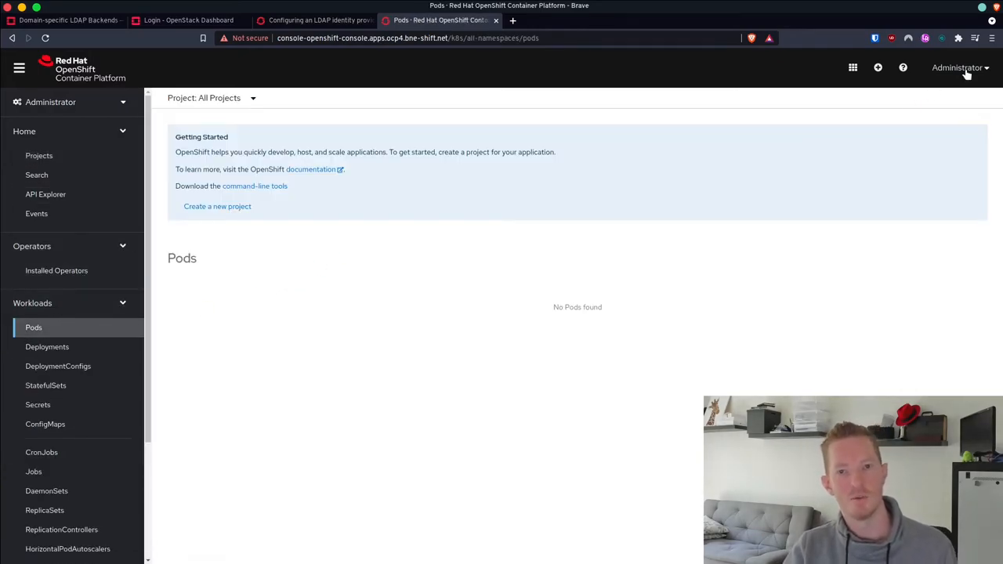
mouse_move(774, 74)
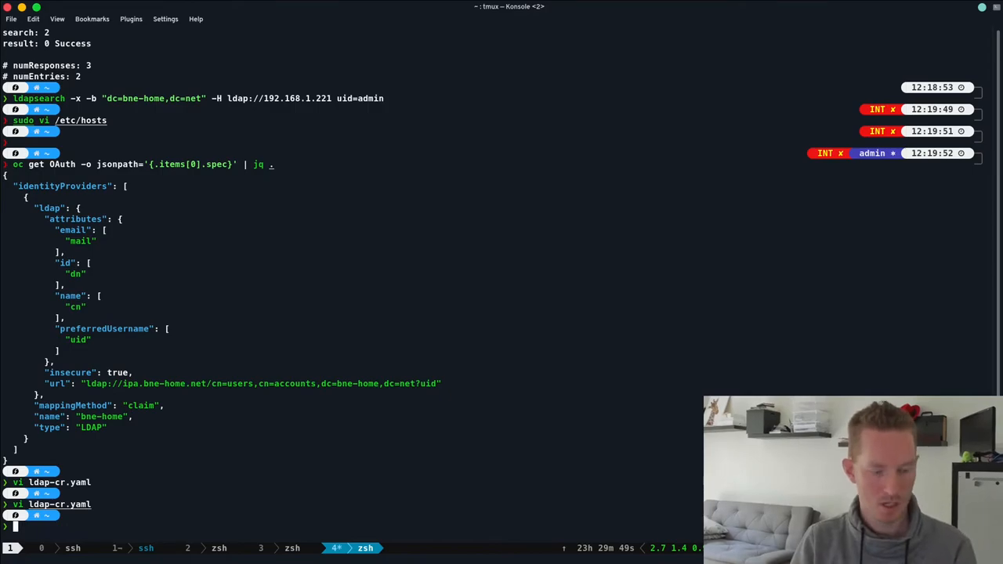
Run 'oc adm policy add-cluster-role-to-user cluster-admin admin' in Konsole.
type("oc adm policy add-cluster-role-to-user cluster-admin")
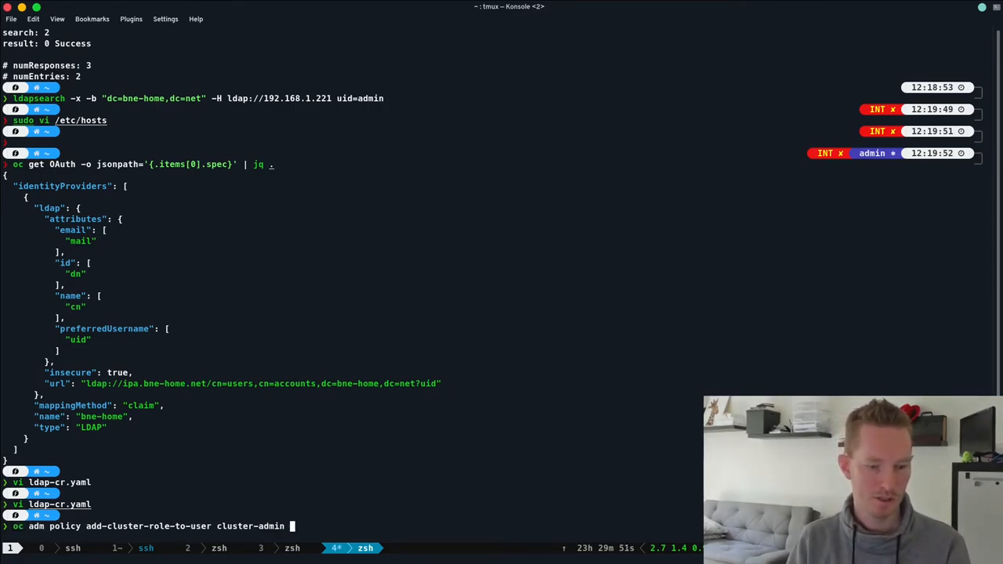
type("admin")
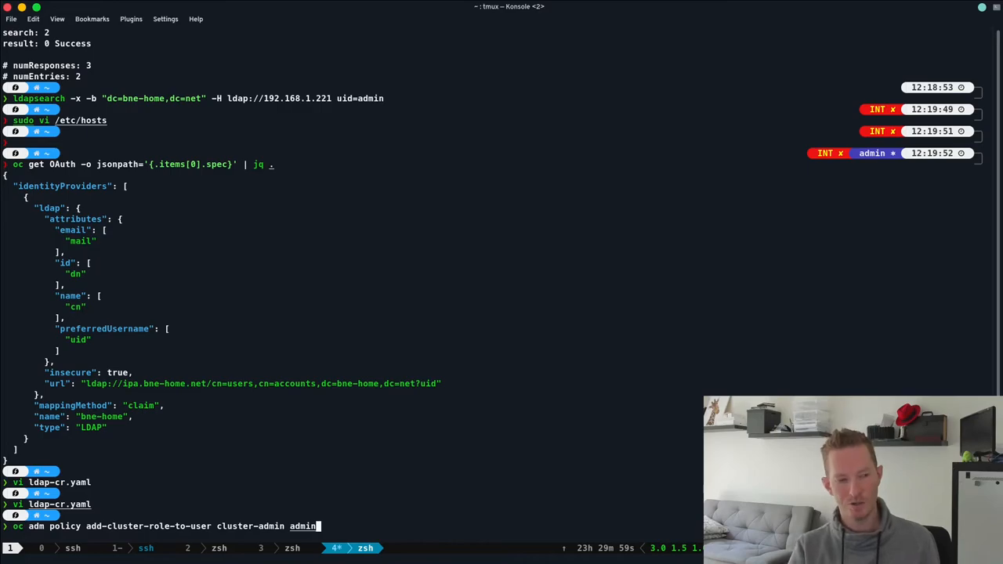
key("Return")
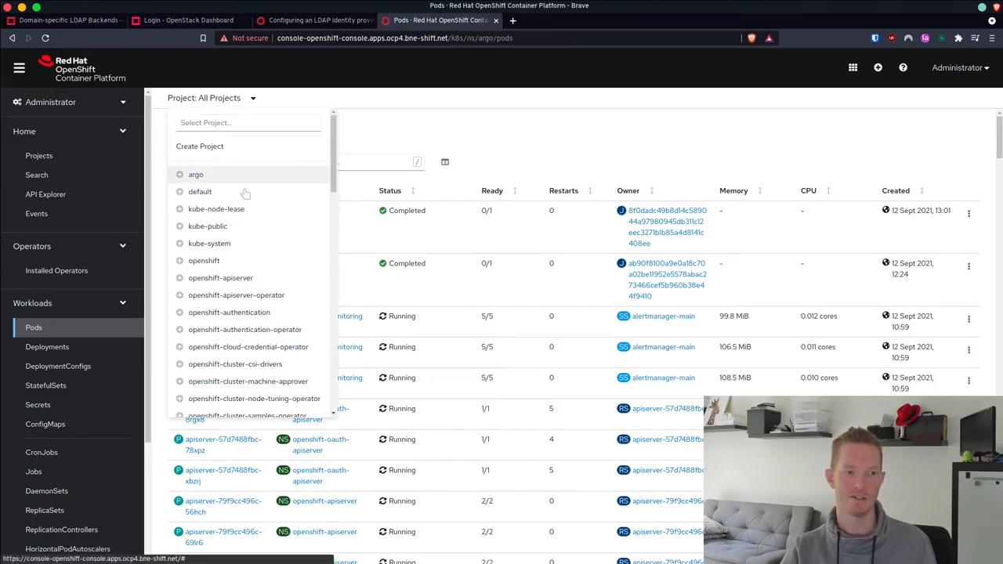
Switch projects from argo to openshift-authentication to review its oauth pods, then open API Explorer.
left_click(196, 174)
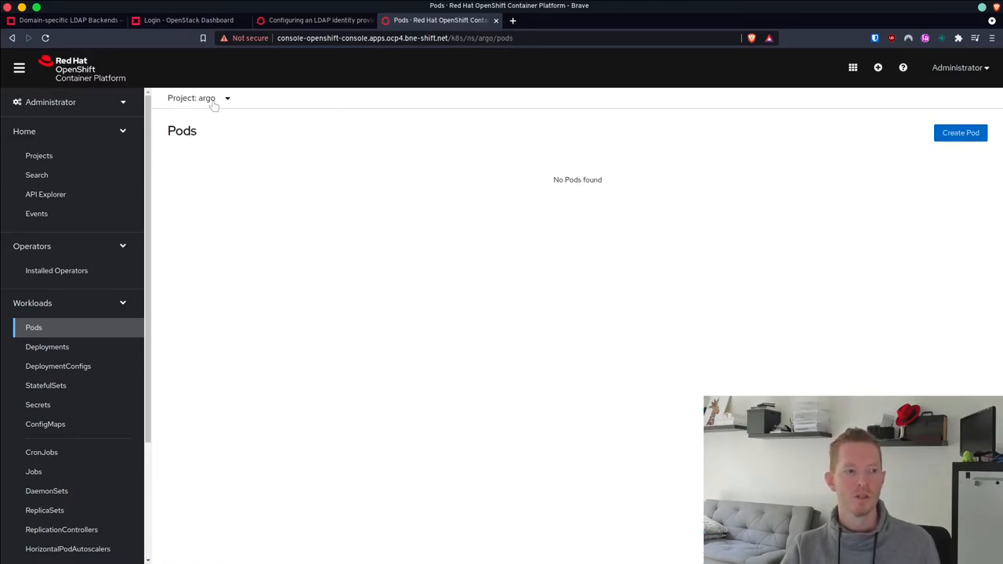
left_click(207, 97)
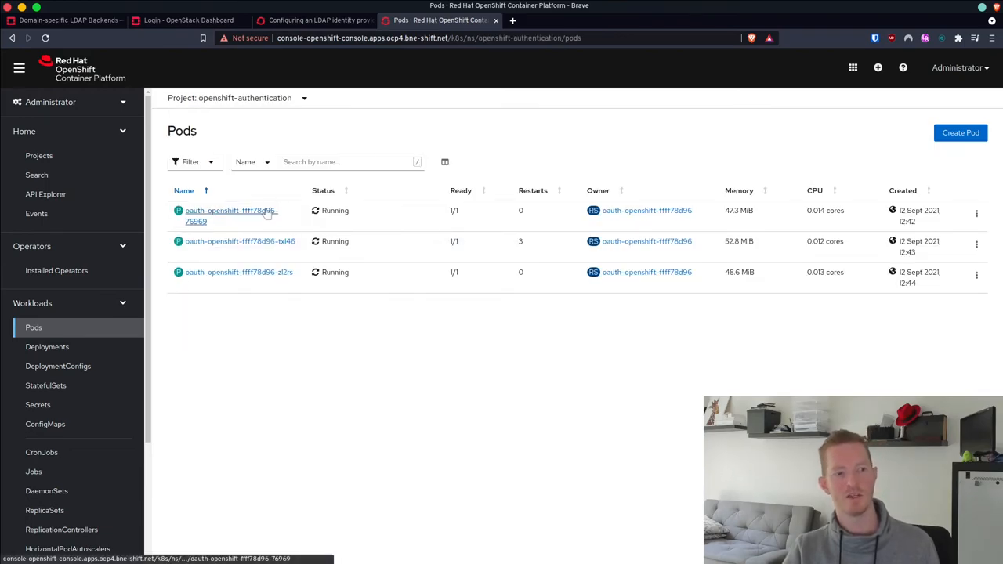
mouse_move(529, 140)
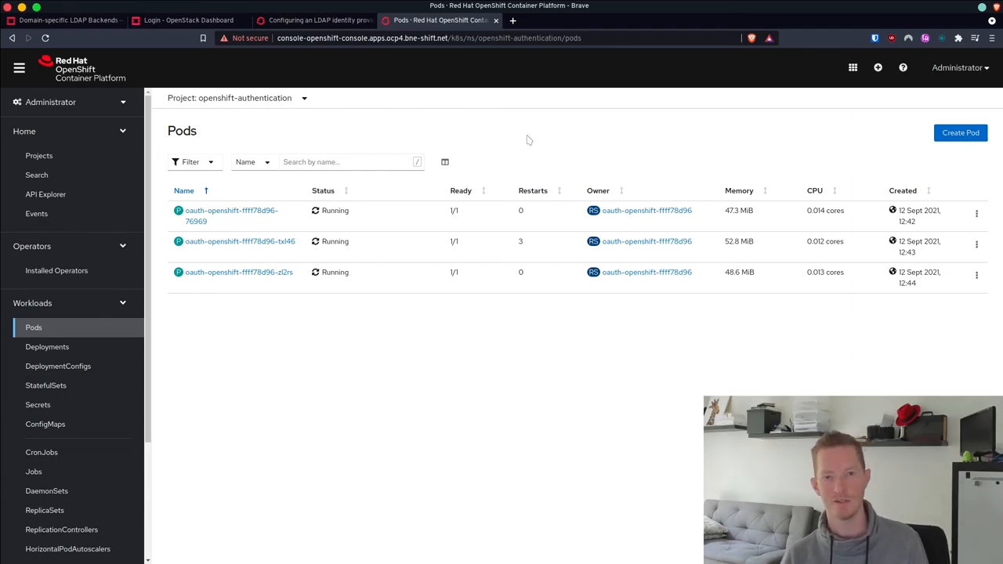
mouse_move(372, 190)
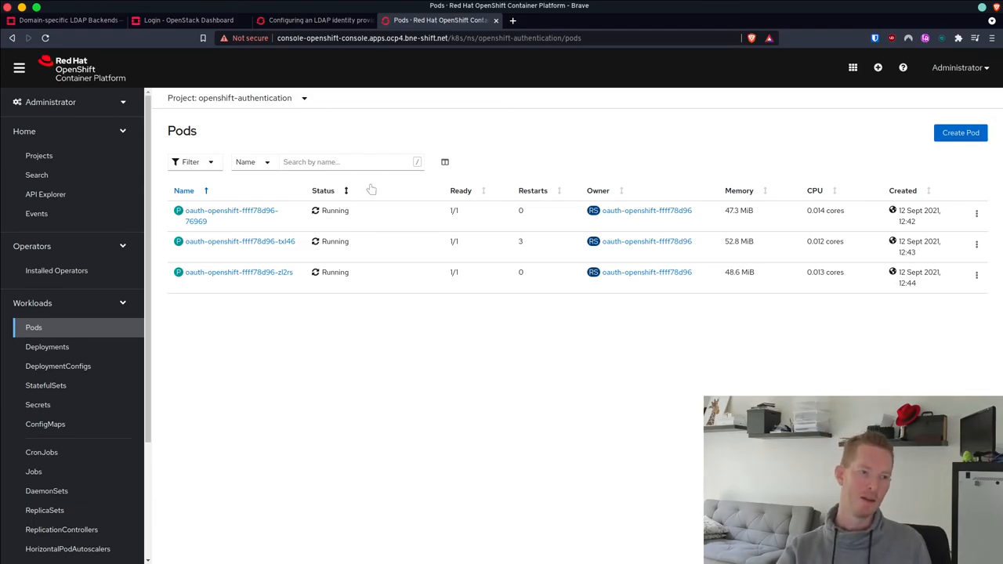
left_click(46, 194)
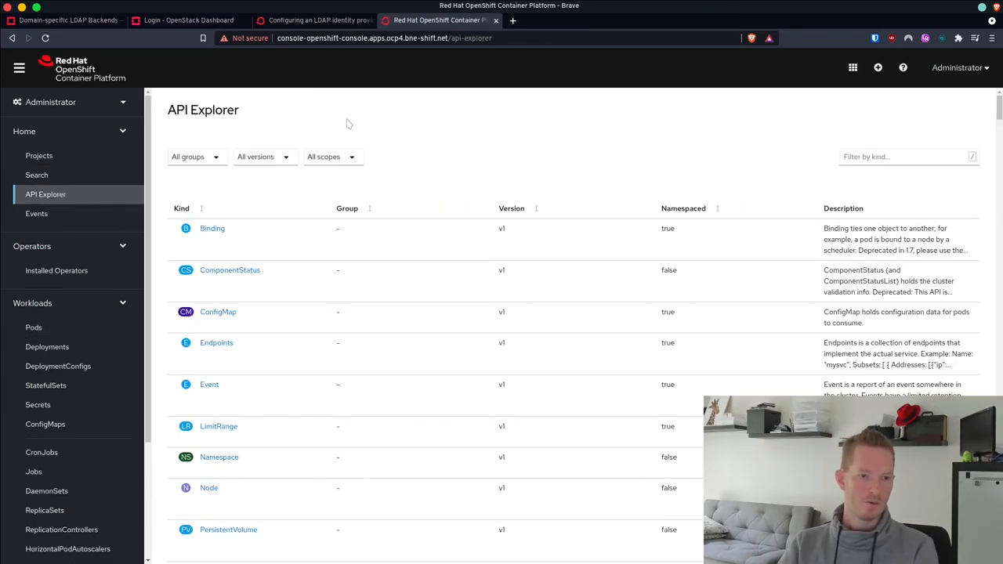
Filter API Explorer for 'OAuth' and open its 'cluster' instance.
left_click(909, 157)
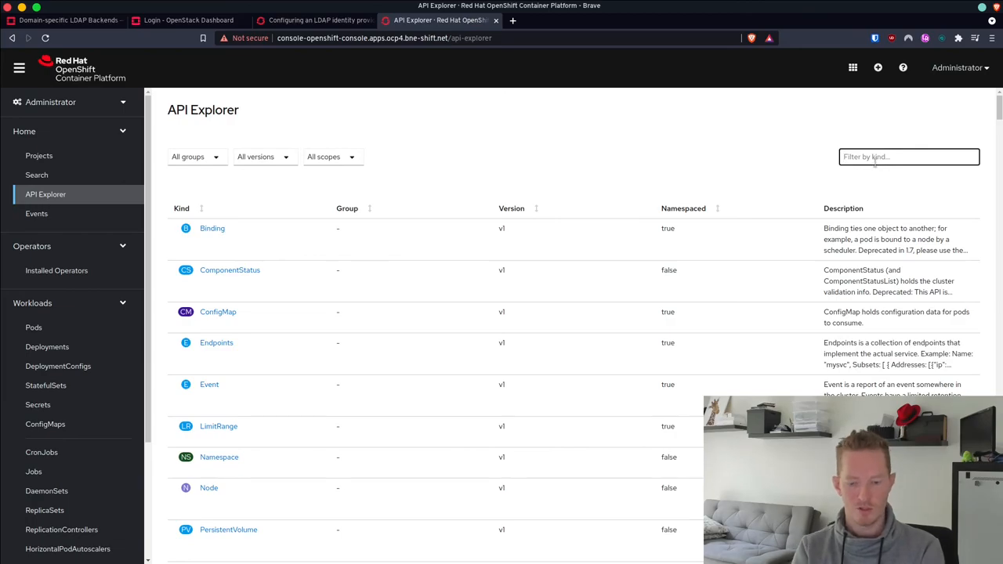
type("OAuth")
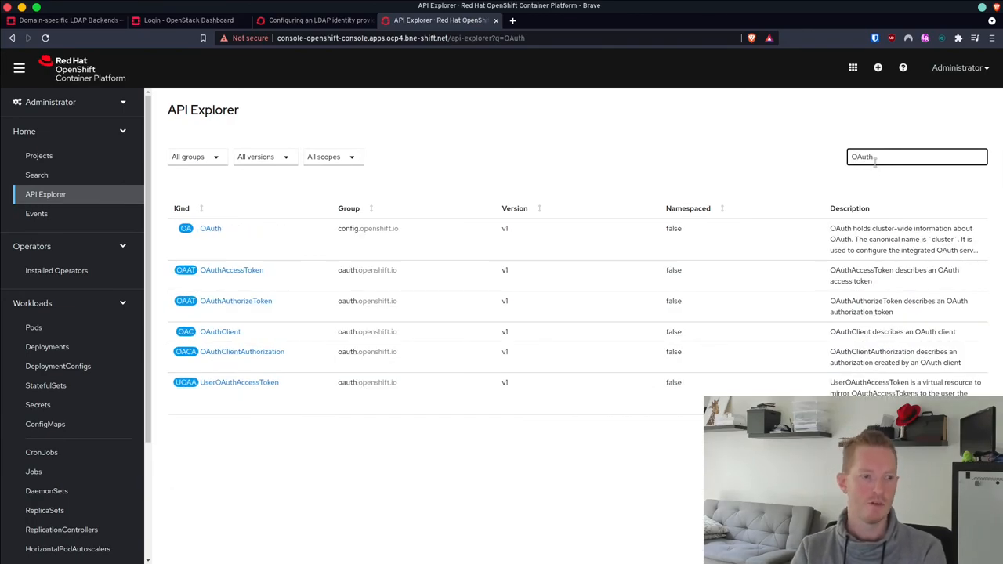
left_click(210, 228)
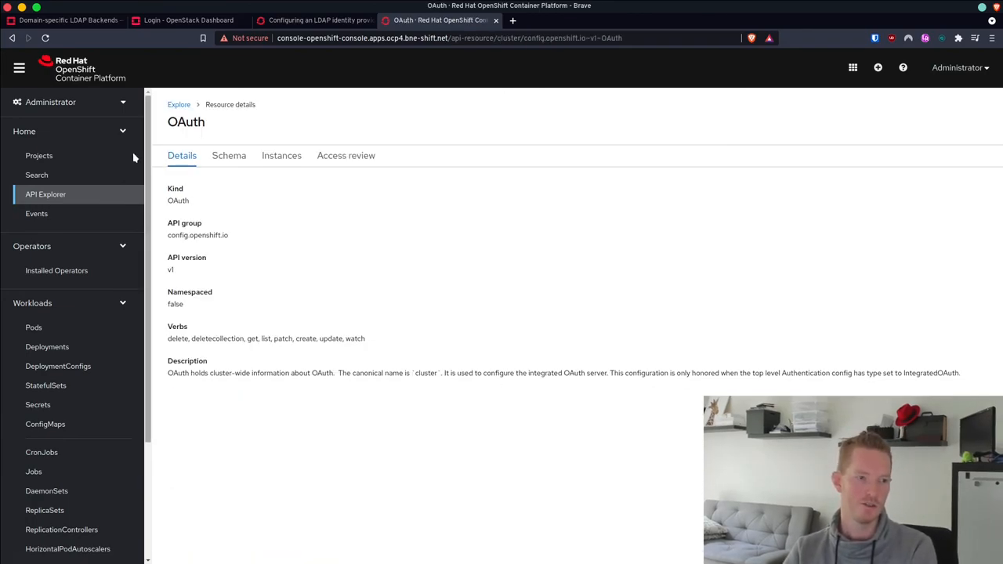
mouse_move(281, 156)
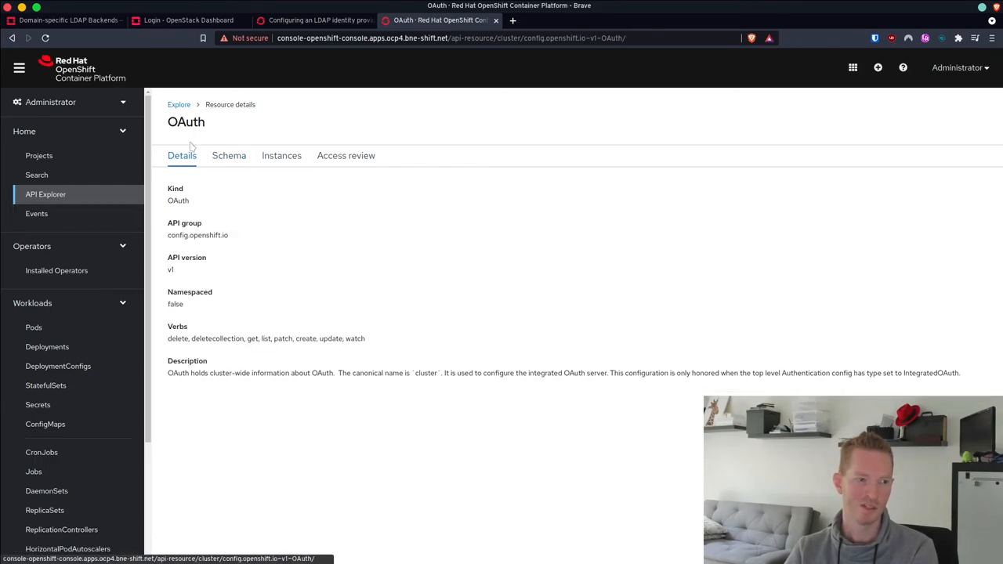
left_click(281, 155)
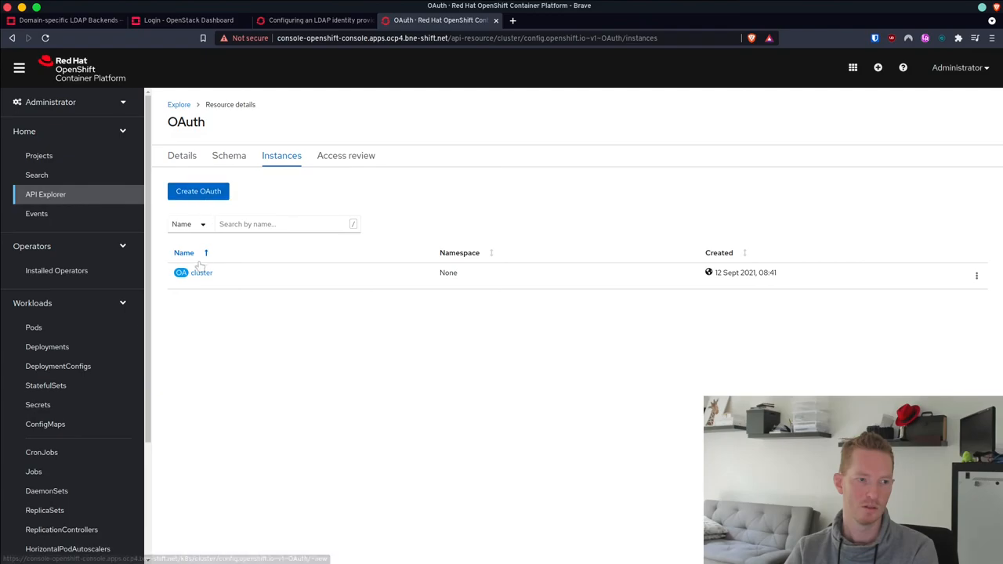
left_click(201, 272)
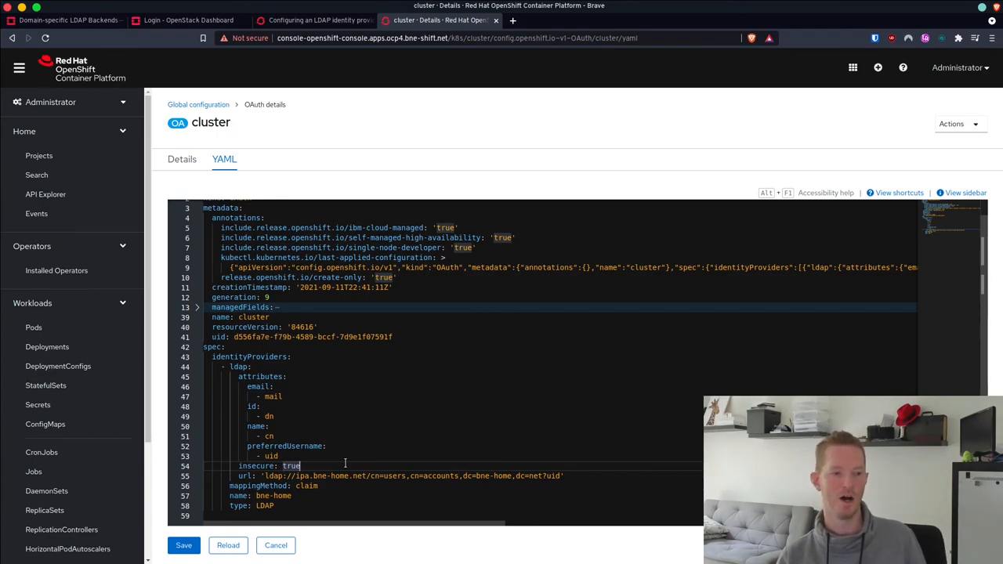
mouse_move(352, 446)
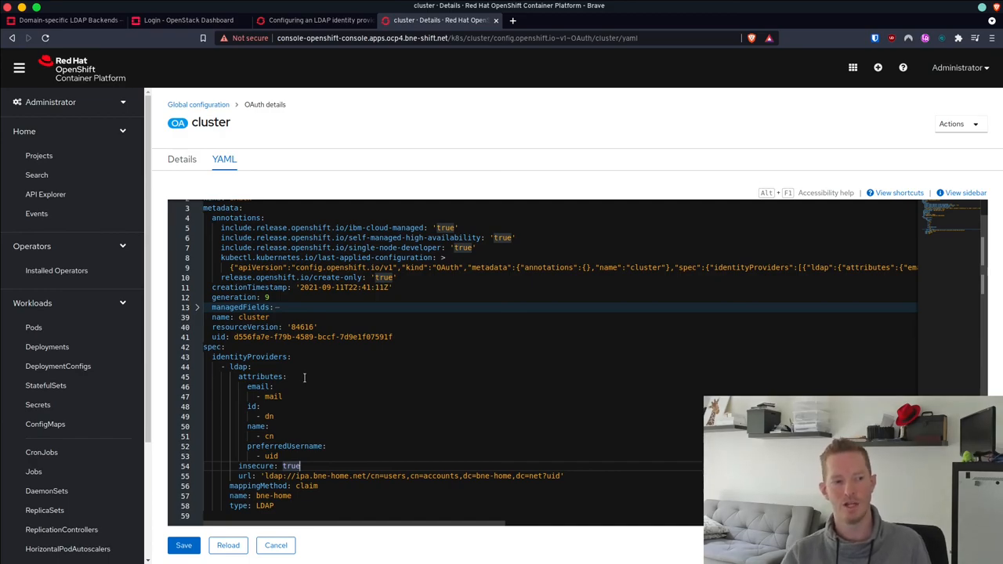
scroll("up", 3)
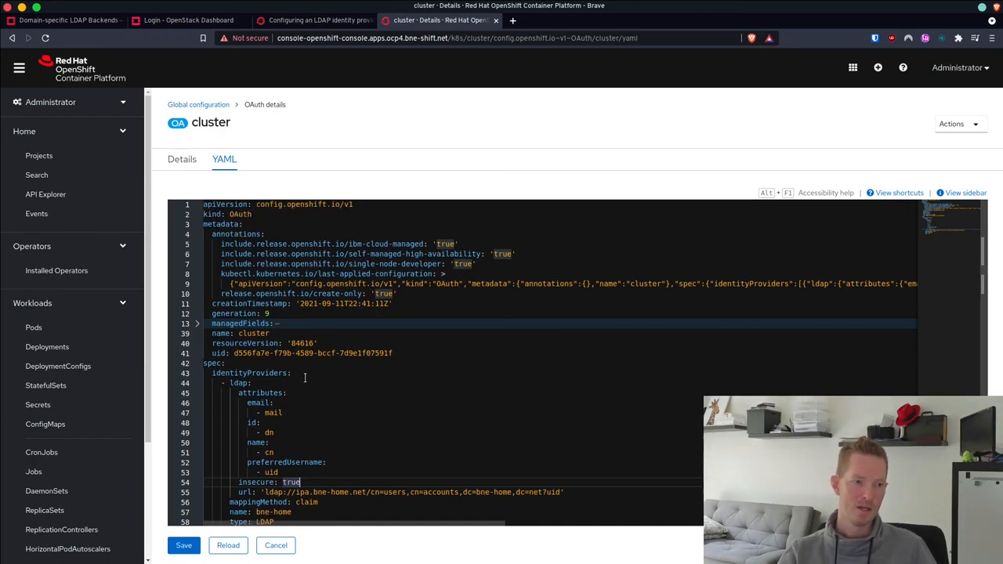
scroll("up", 3)
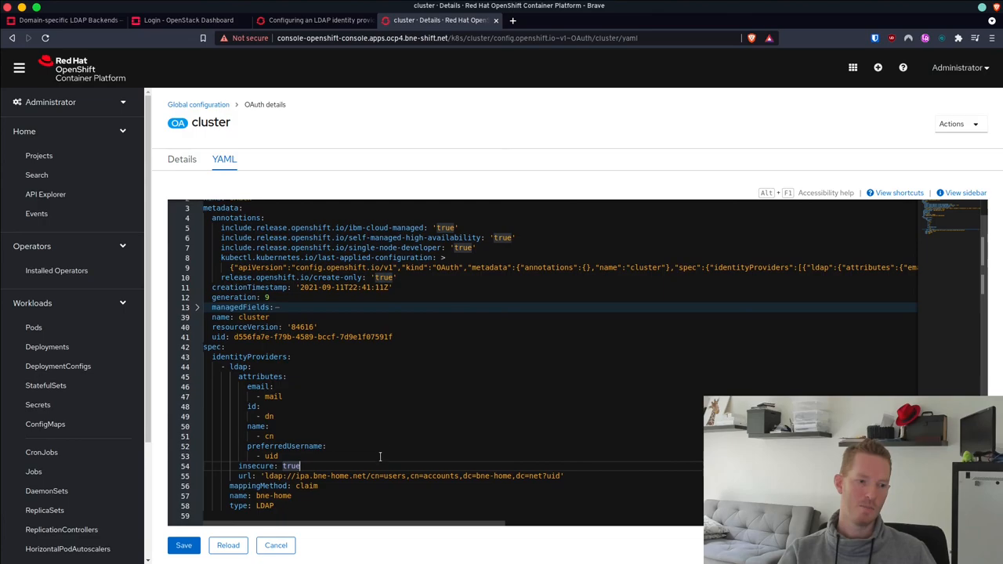